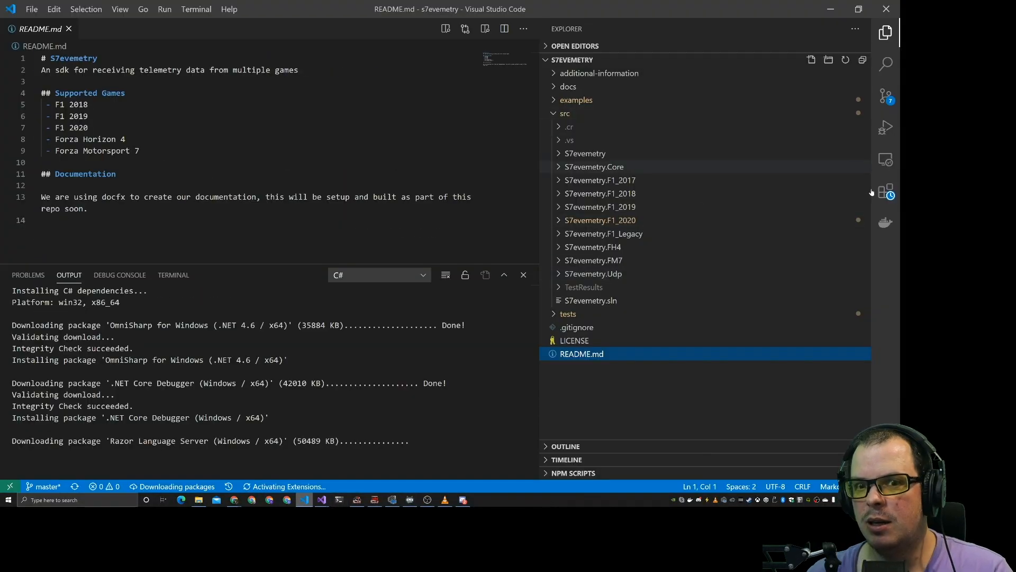
- Open the solution in Visual Studio and select the commented F1_2019 AddSingleton registration lines
left_click(599, 180)
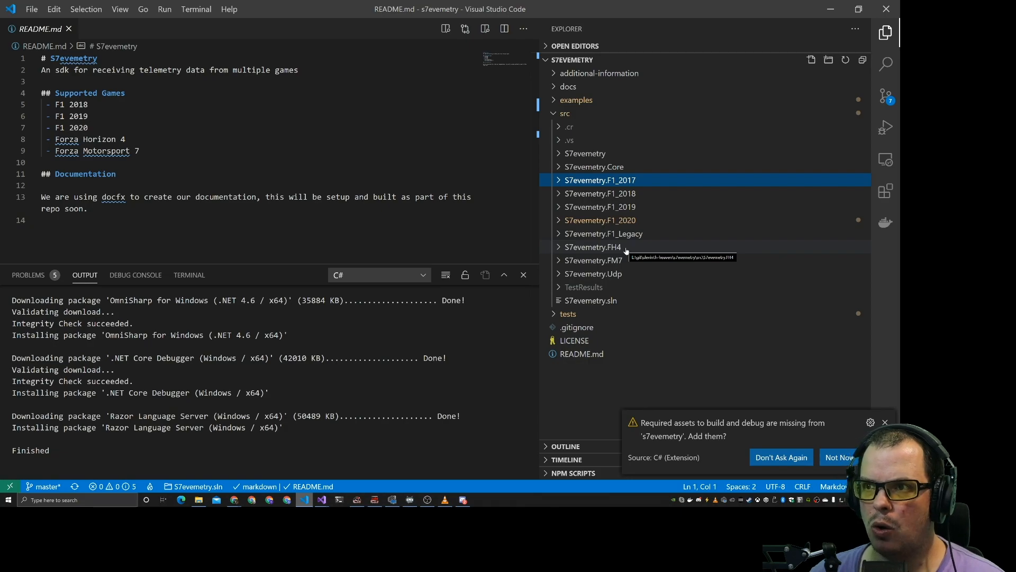
mouse_move(545, 269)
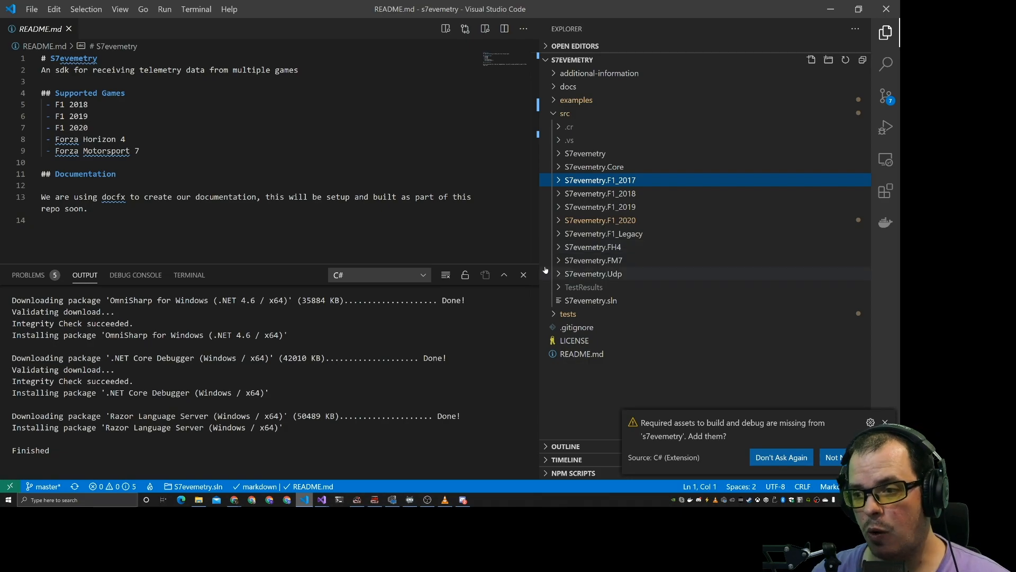
left_click(592, 260)
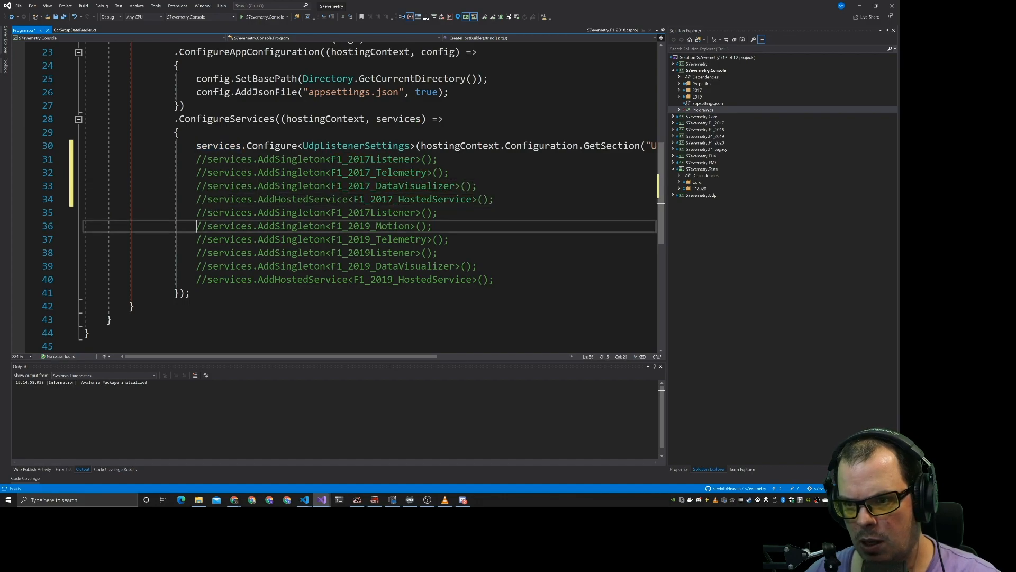
left_click_drag(197, 226, 494, 279)
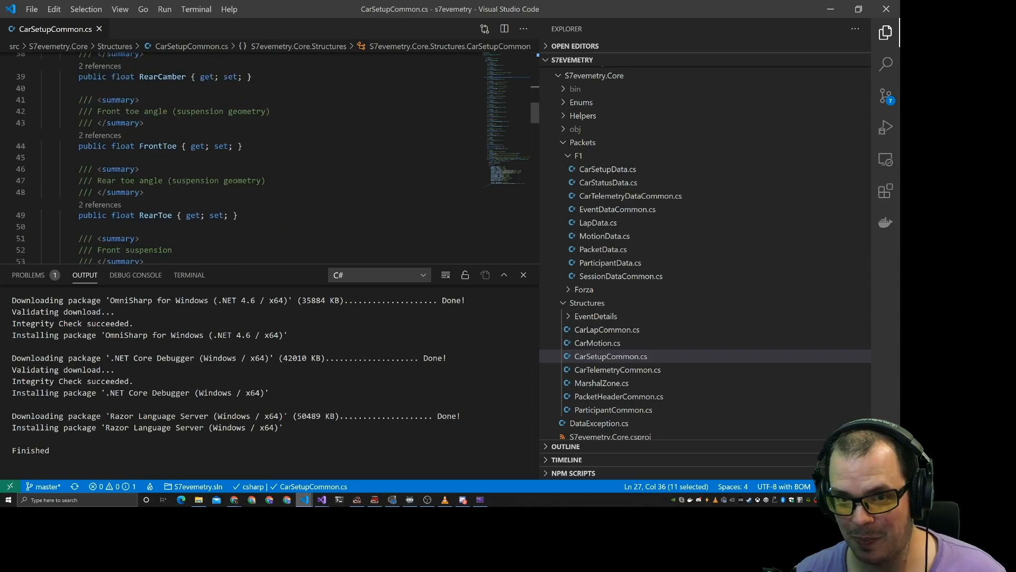
- Scroll through the Core Structures files, then switch to the browser tab
scroll("down", 3)
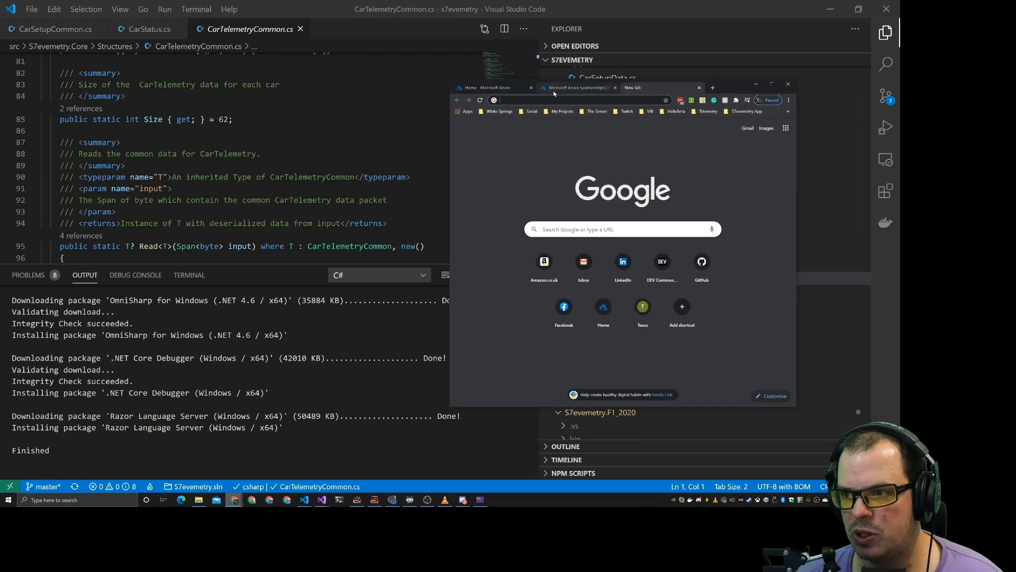
left_click(493, 87)
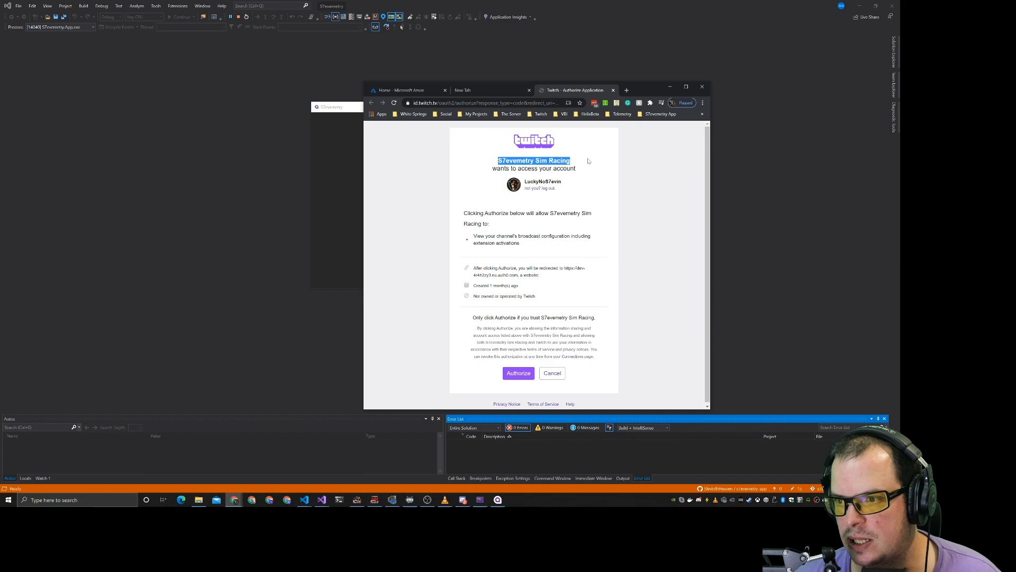
- Authorize the S7evemetry Sim Racing app on the Twitch authorization page
left_click(517, 373)
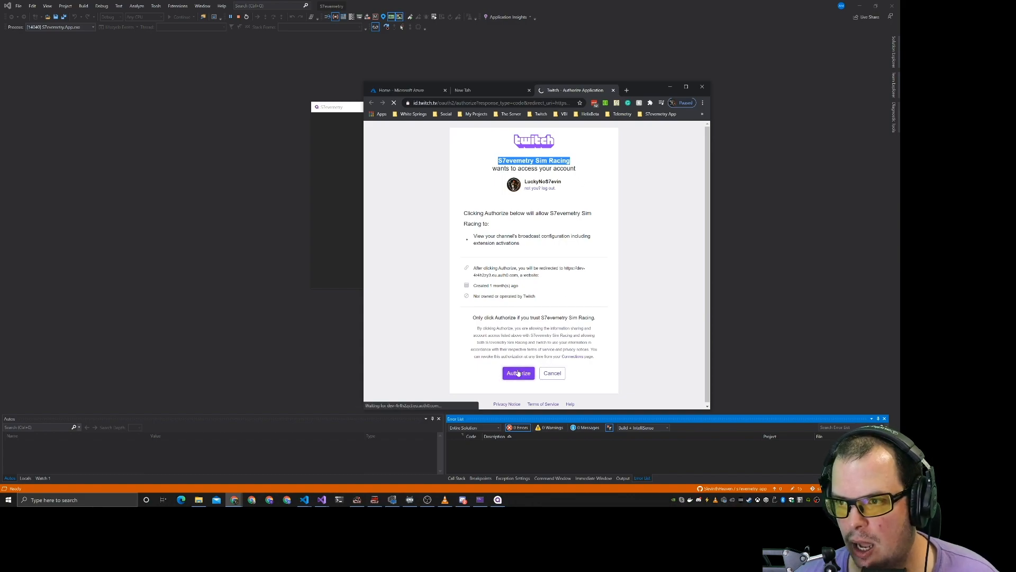
left_click(518, 373)
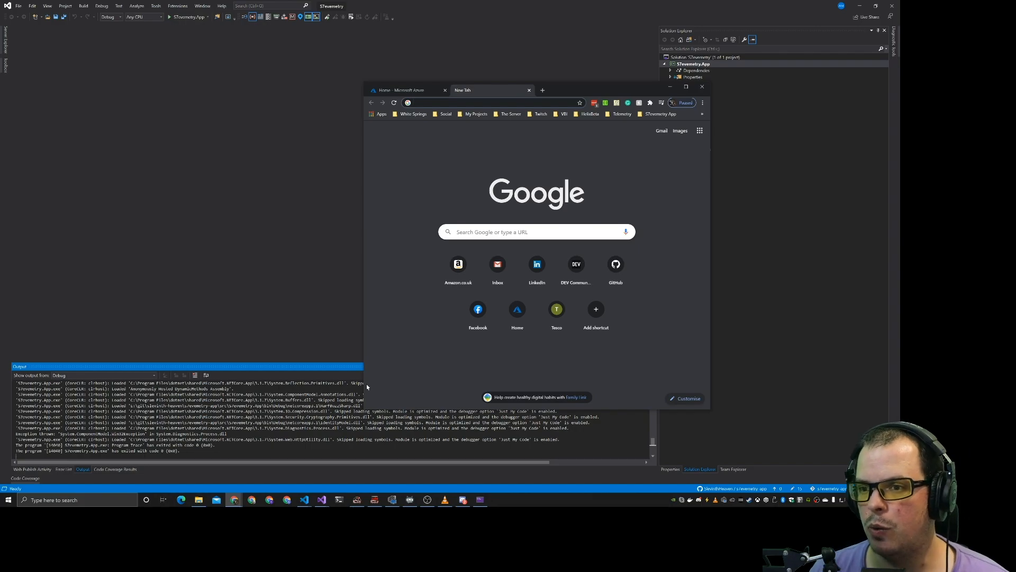
- Go from the Azure home page to Azure Cosmos DB and start creating an account
left_click(686, 86)
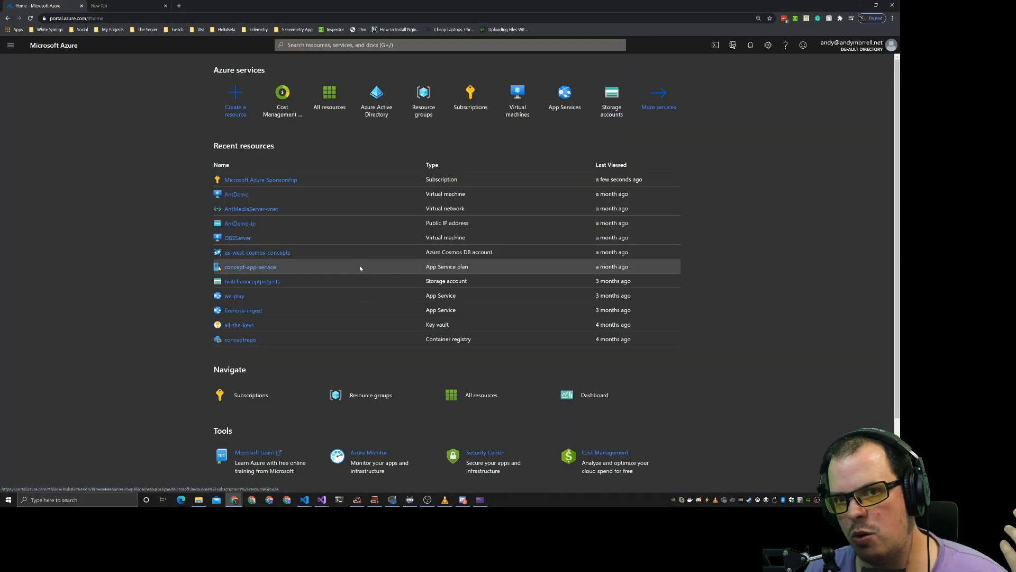
left_click(235, 97)
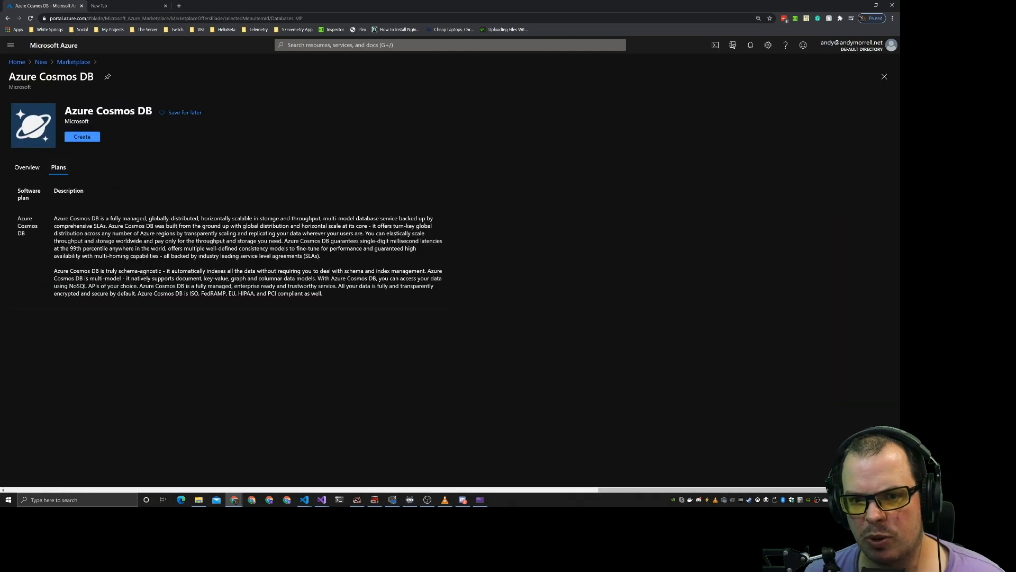
left_click(26, 167)
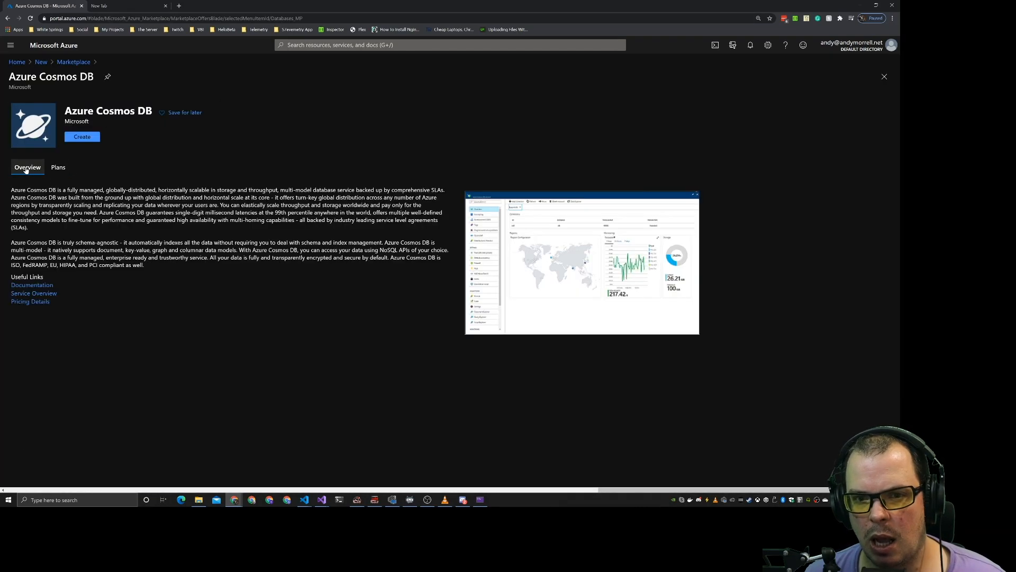
left_click(81, 137)
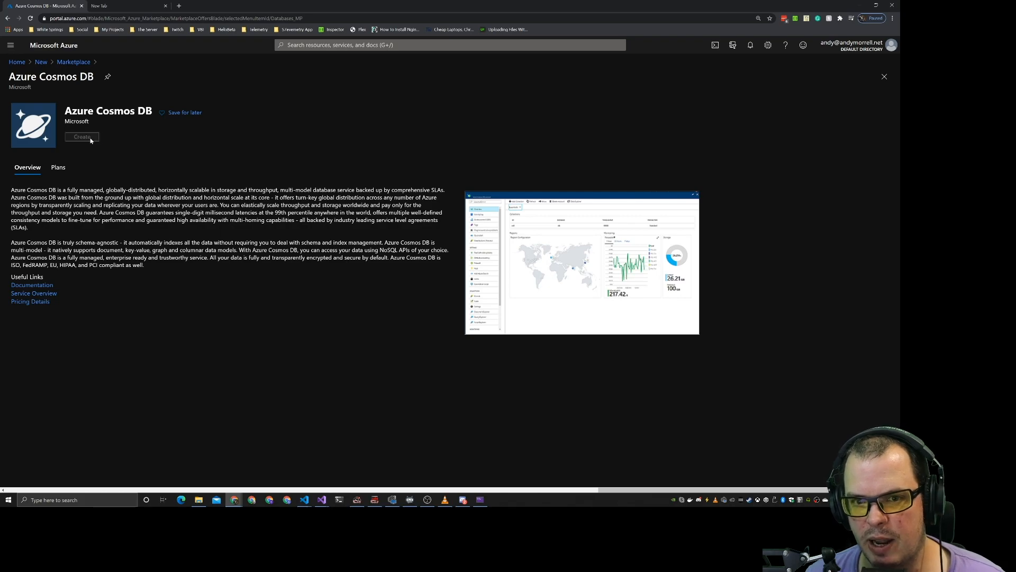
- Create a new resource group named S7evemetry for the Cosmos DB account
left_click(81, 136)
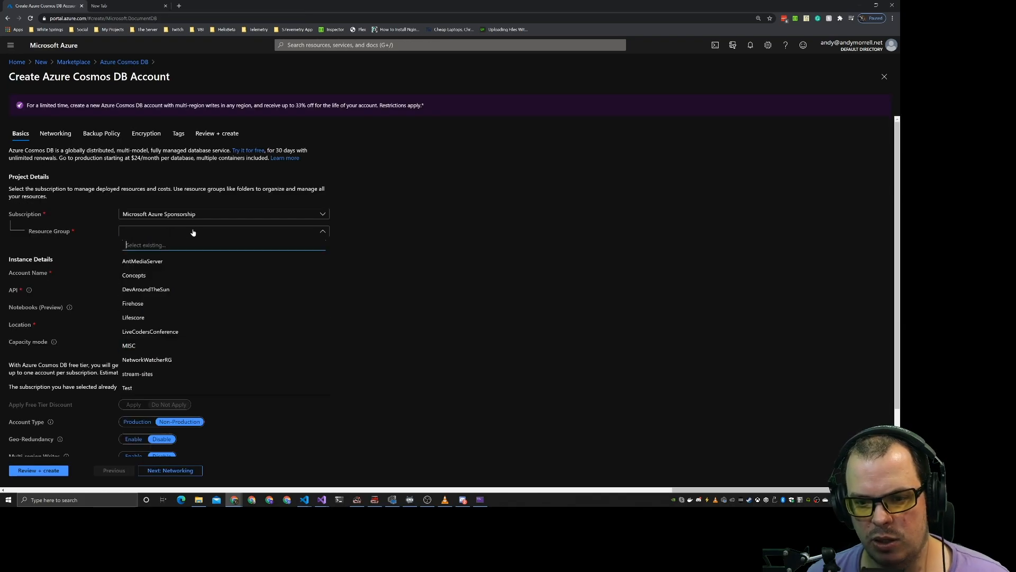
type("S7eve")
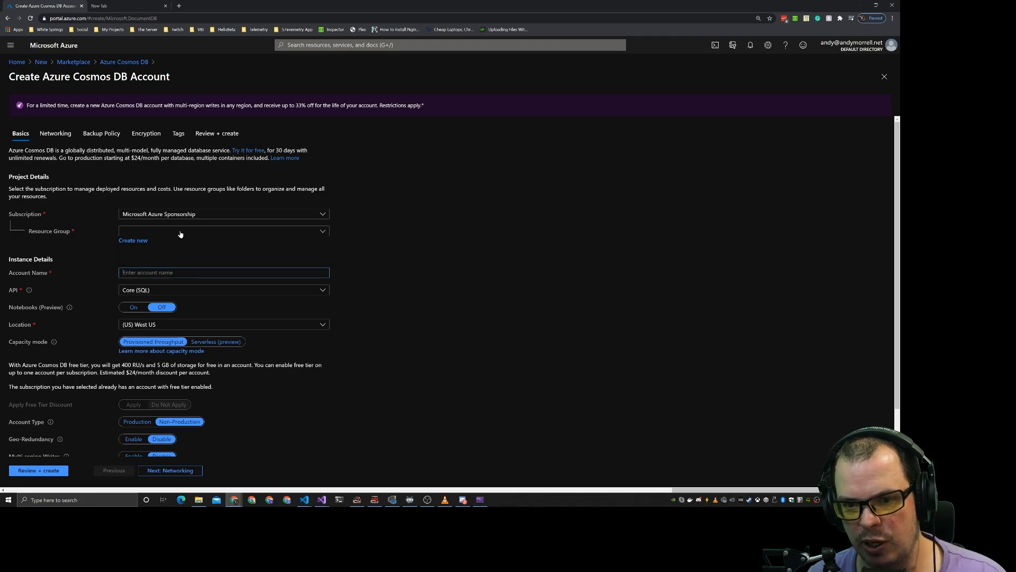
left_click(133, 240)
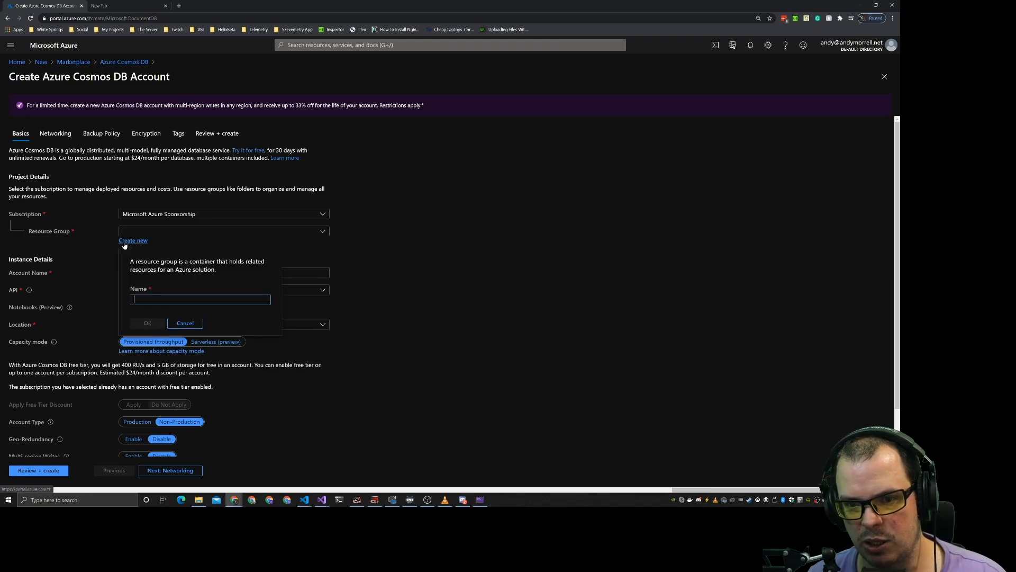
left_click(148, 322)
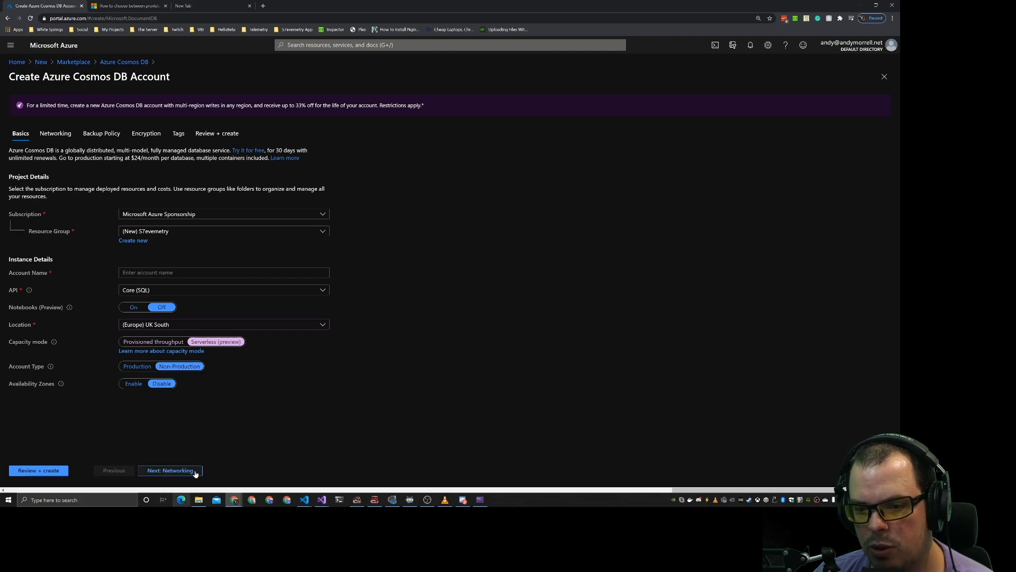
- Keep default Networking, Backup Policy, Encryption and Tags settings and proceed to review
left_click(170, 470)
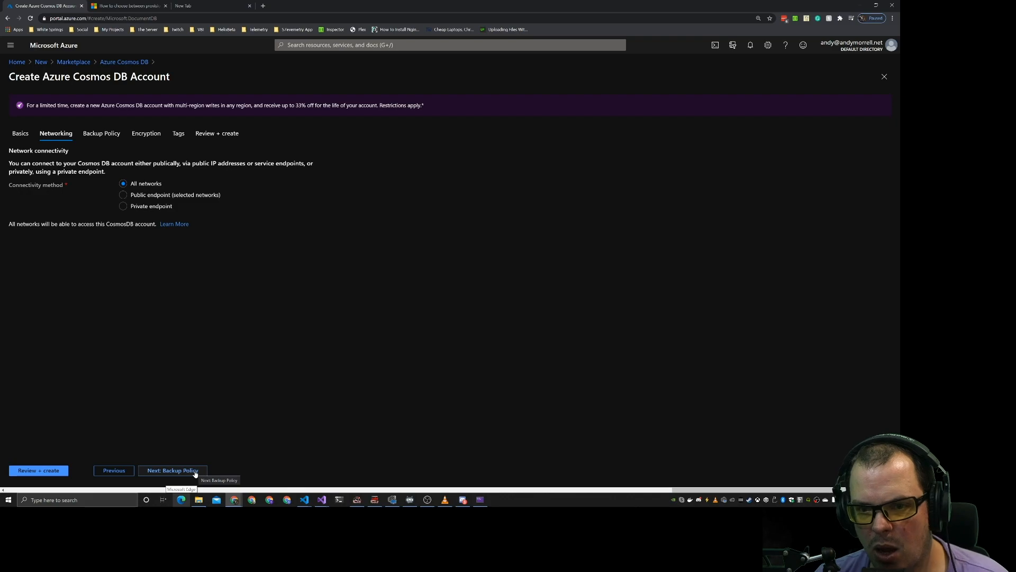
left_click(173, 471)
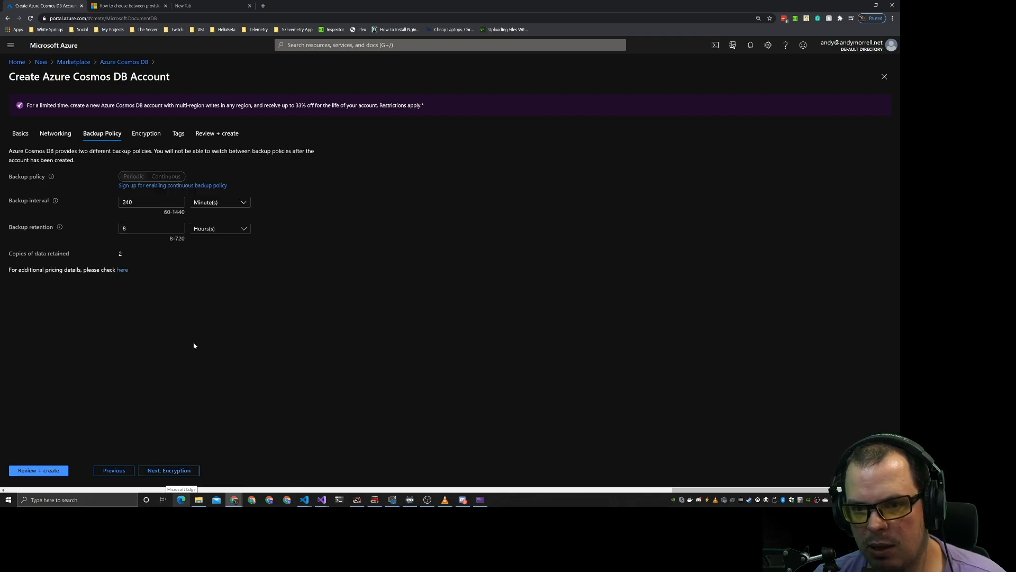
mouse_move(164, 264)
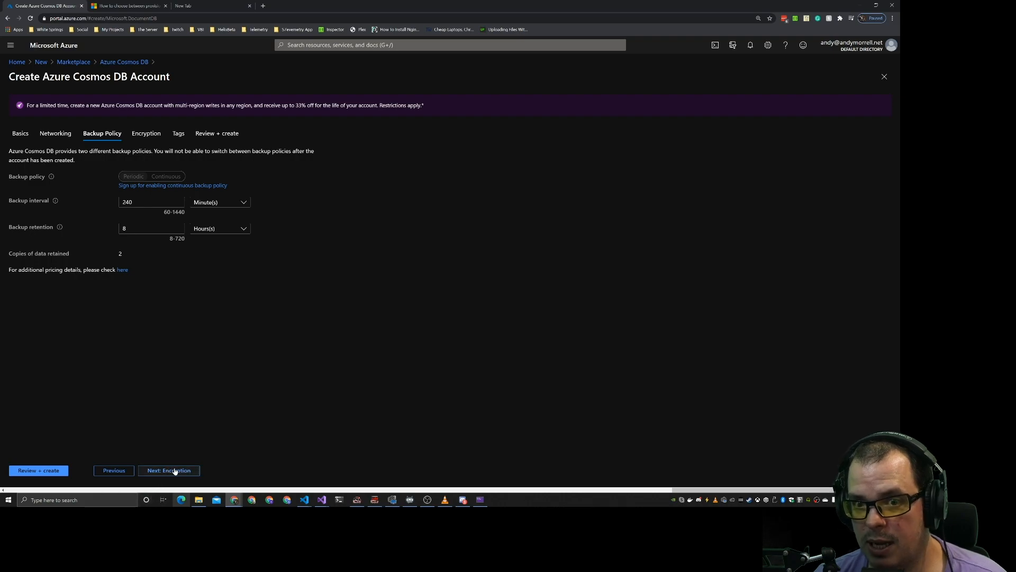
left_click(168, 470)
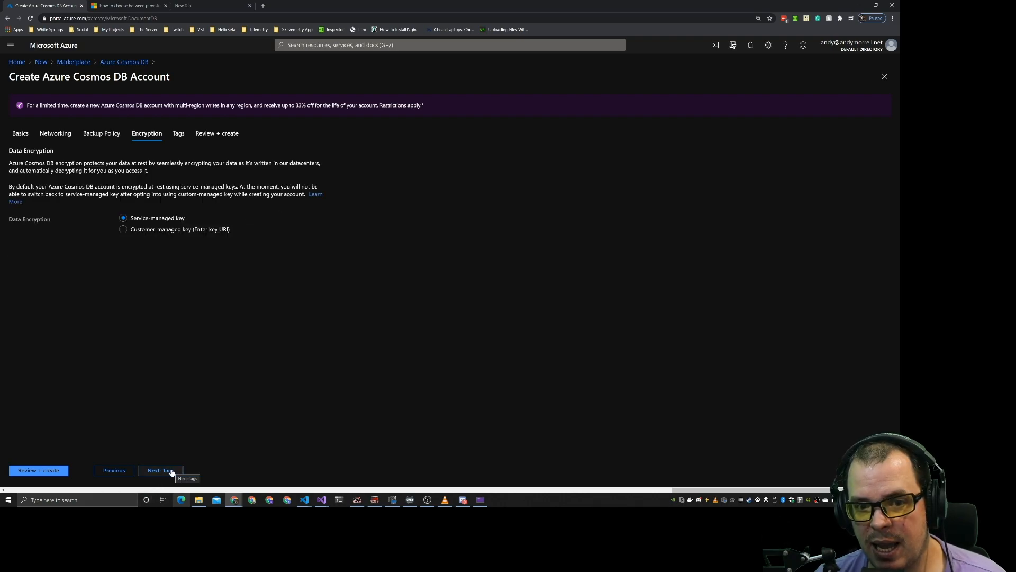
left_click(159, 471)
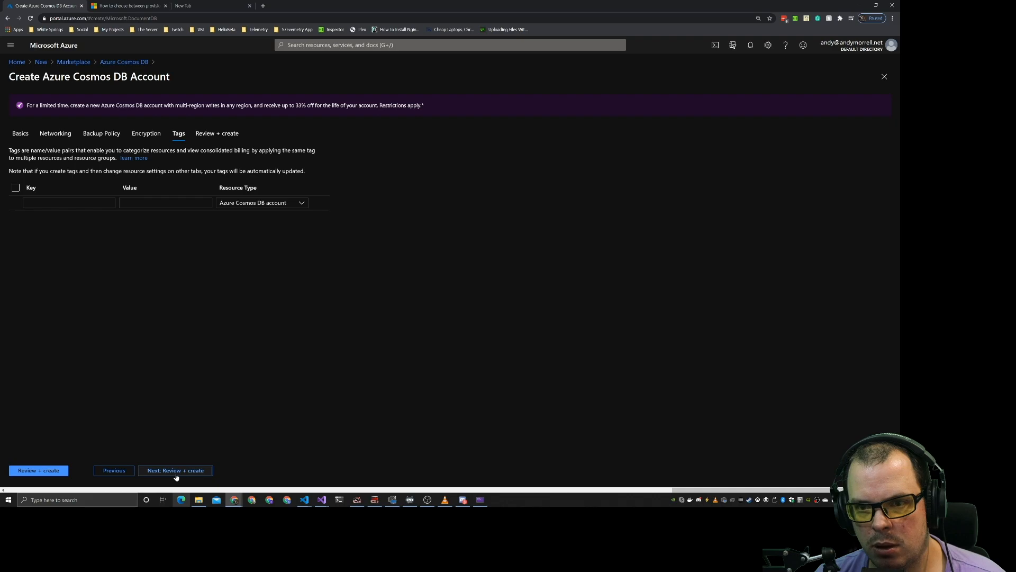
left_click(37, 471)
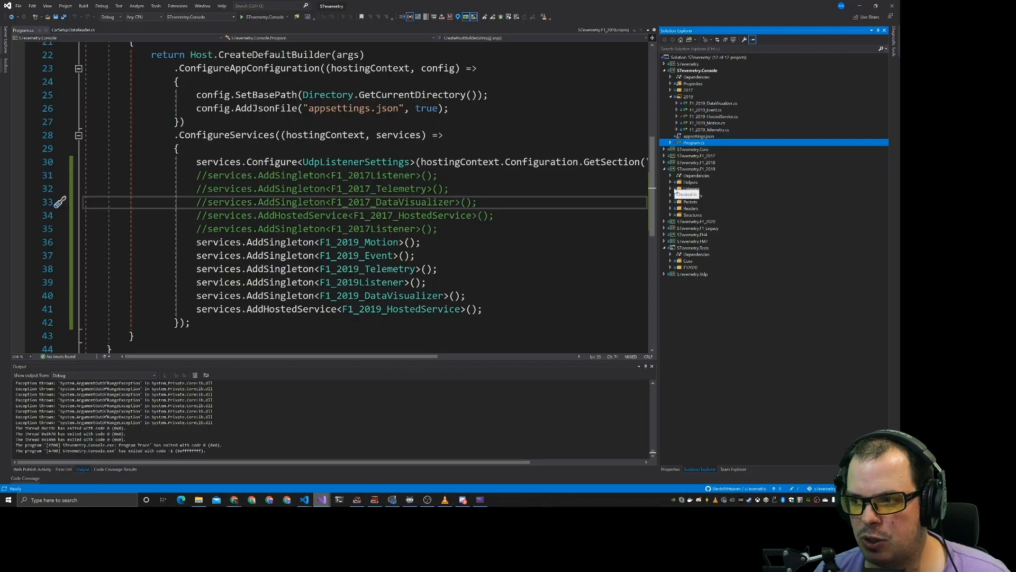
- Expand the F1_2019 project folders and open F1_2019_HostedService.cs and F1_2019_DataVisualizer.cs
left_click(672, 201)
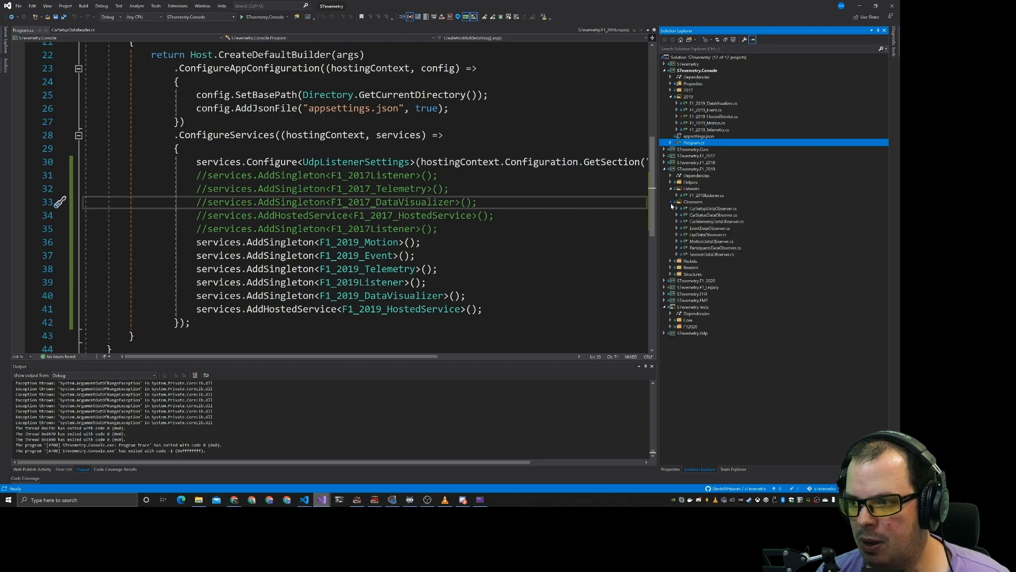
double_click(704, 110)
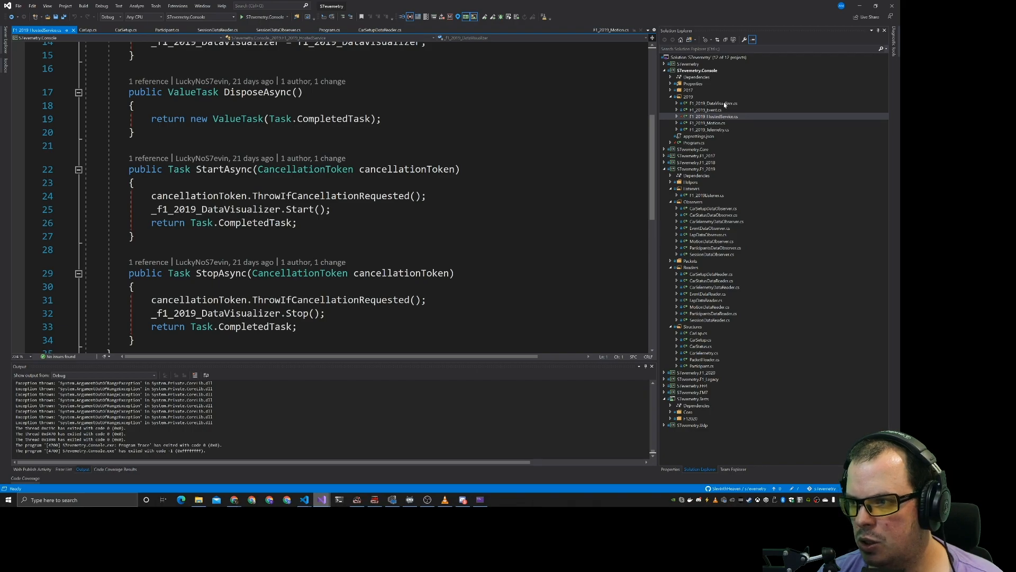
left_click(709, 102)
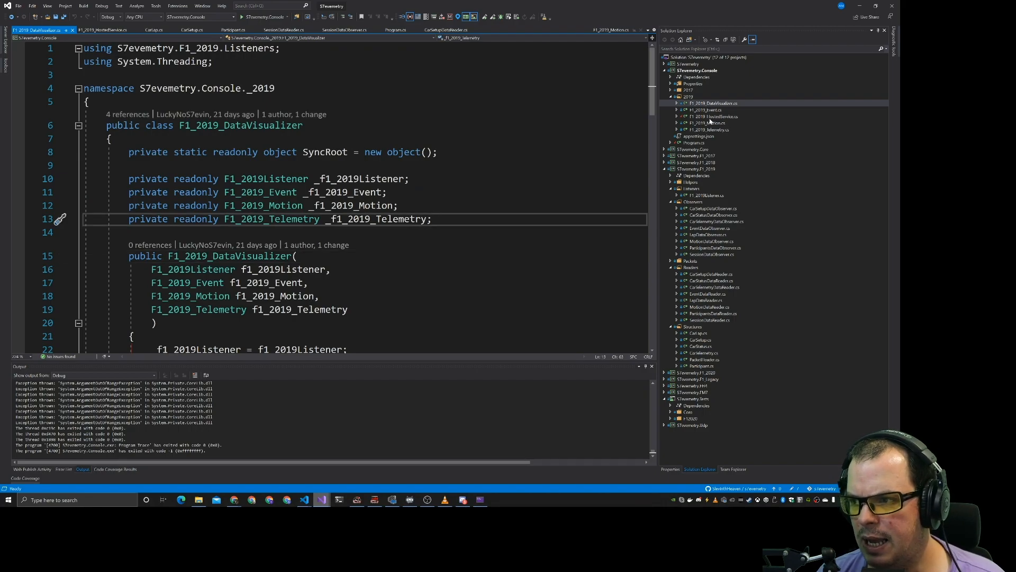
left_click(706, 110)
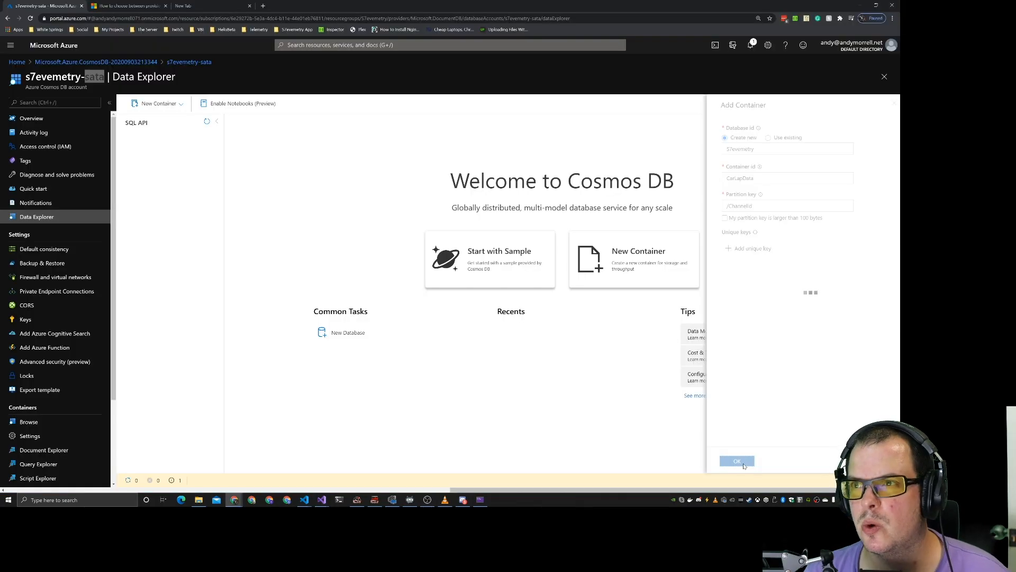
- Confirm the CarLapData container, then expand the S7evemetry database to show it
left_click(737, 461)
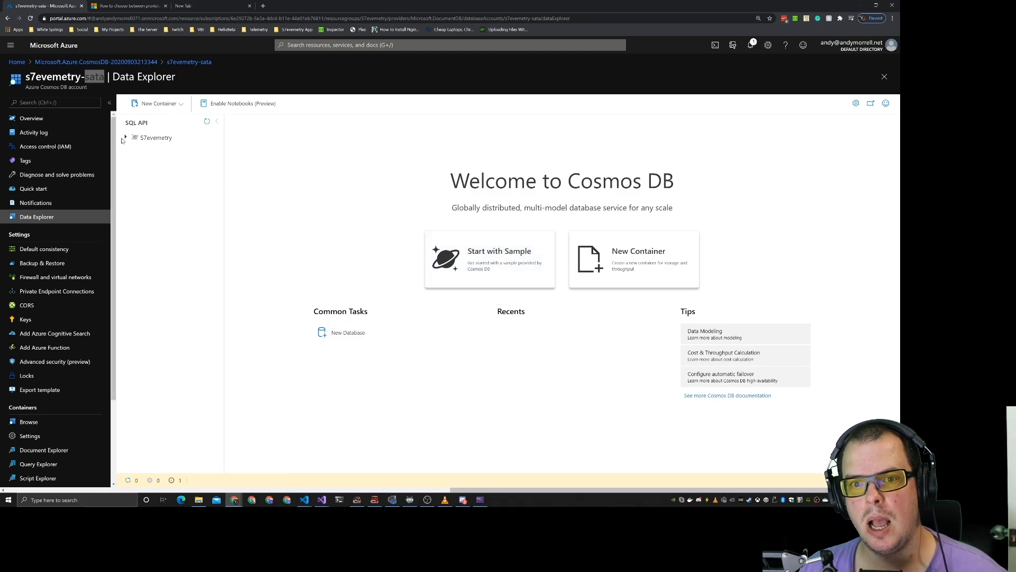
left_click(125, 137)
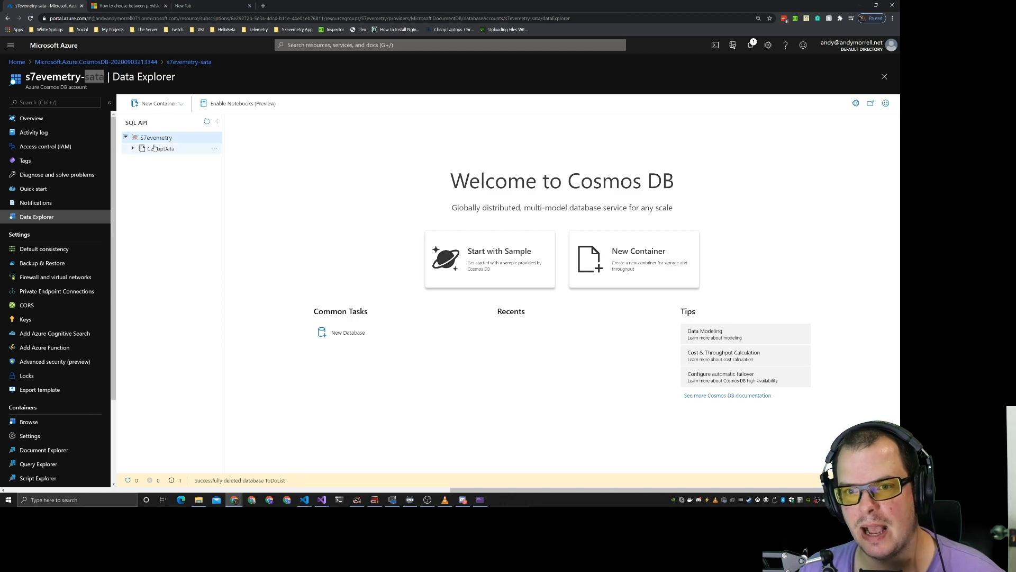
left_click(161, 147)
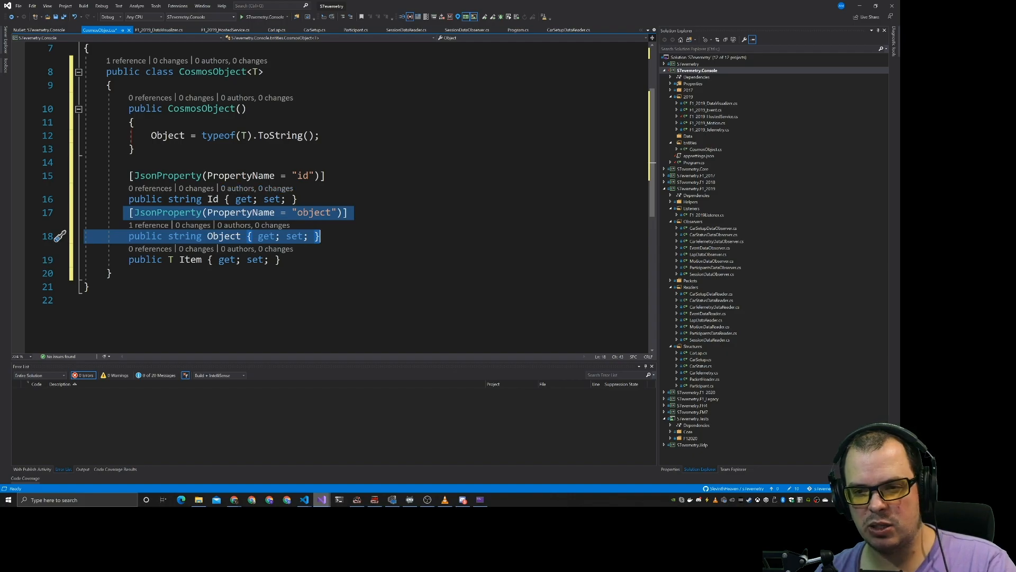
- Delete CosmosObject's constructor and Object property, leaving only Id and Item
key("Delete")
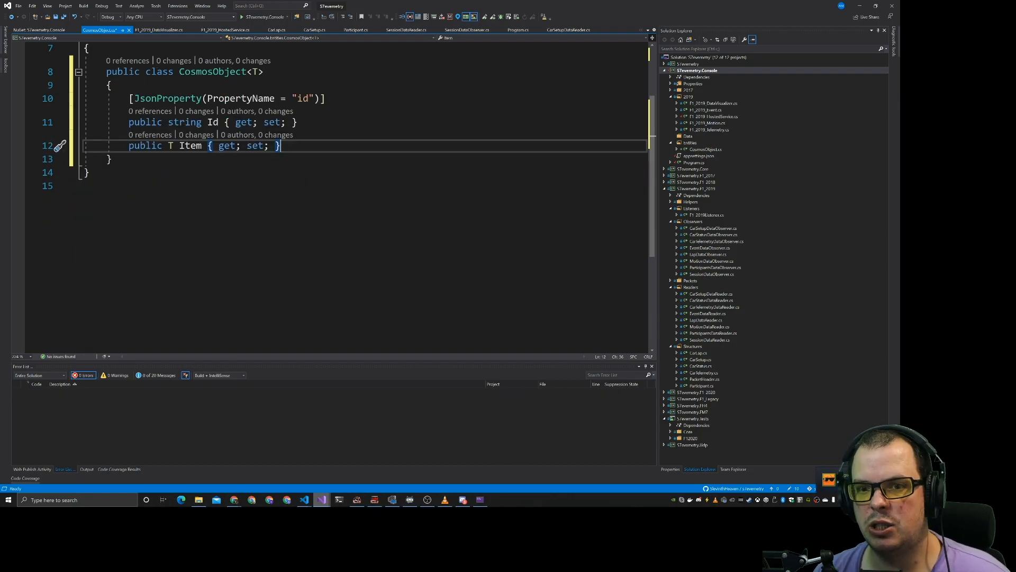
right_click(689, 143)
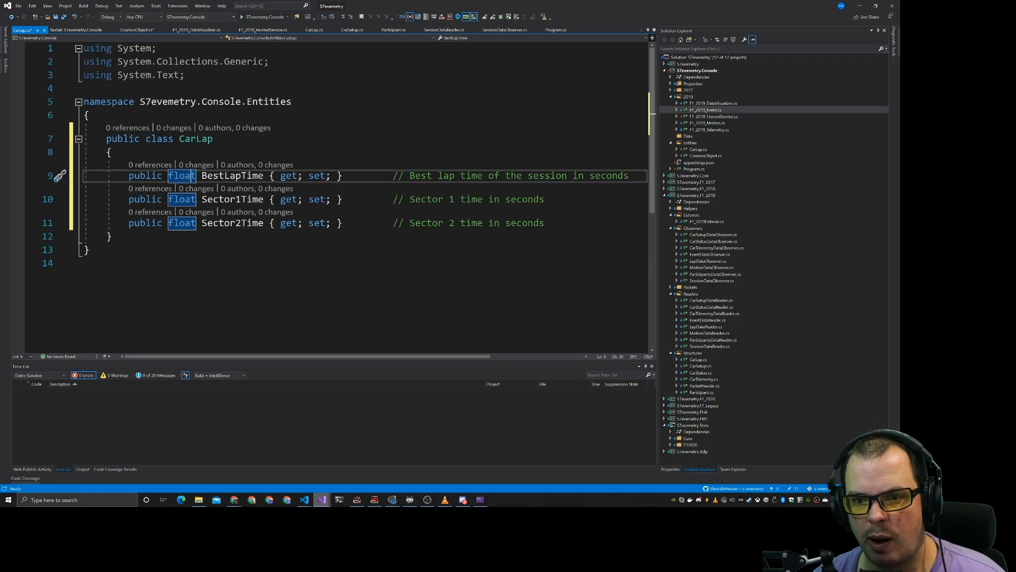
- Retype CarLap's lap time properties, including LastLapTime and CurrentLapTime, from float to TimeSpan
type("TimeSpan")
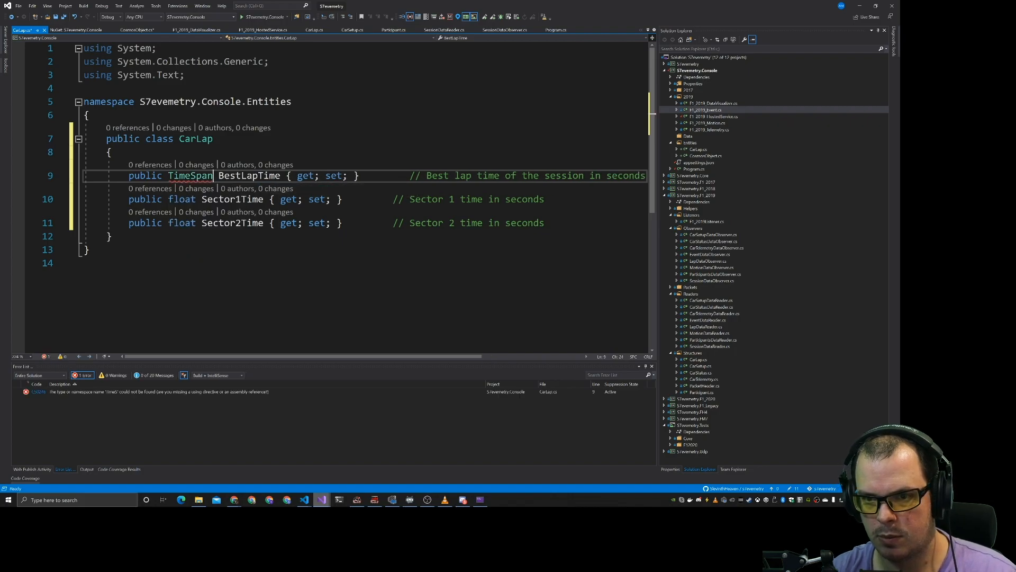
double_click(190, 176)
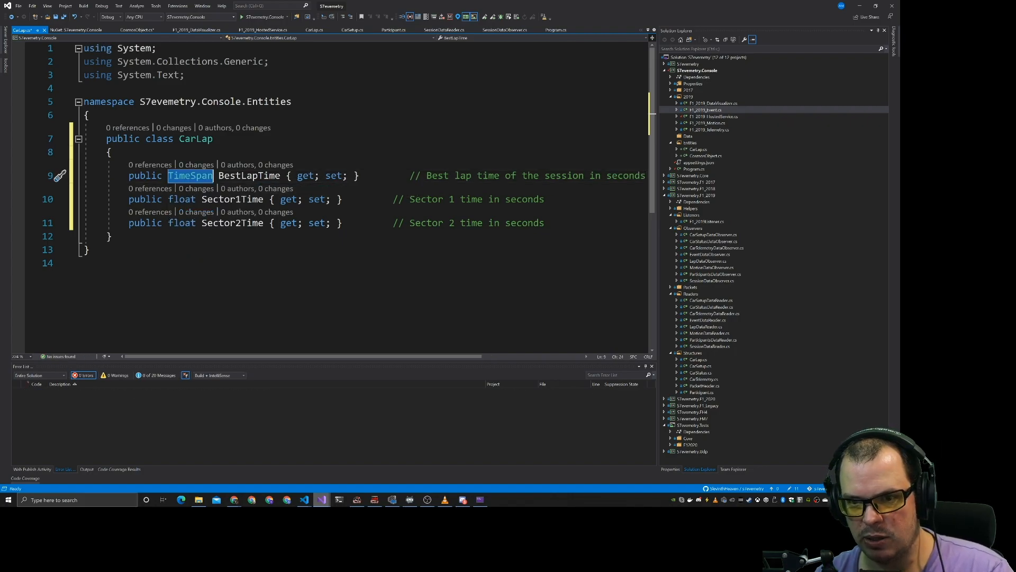
type("TimeSpan")
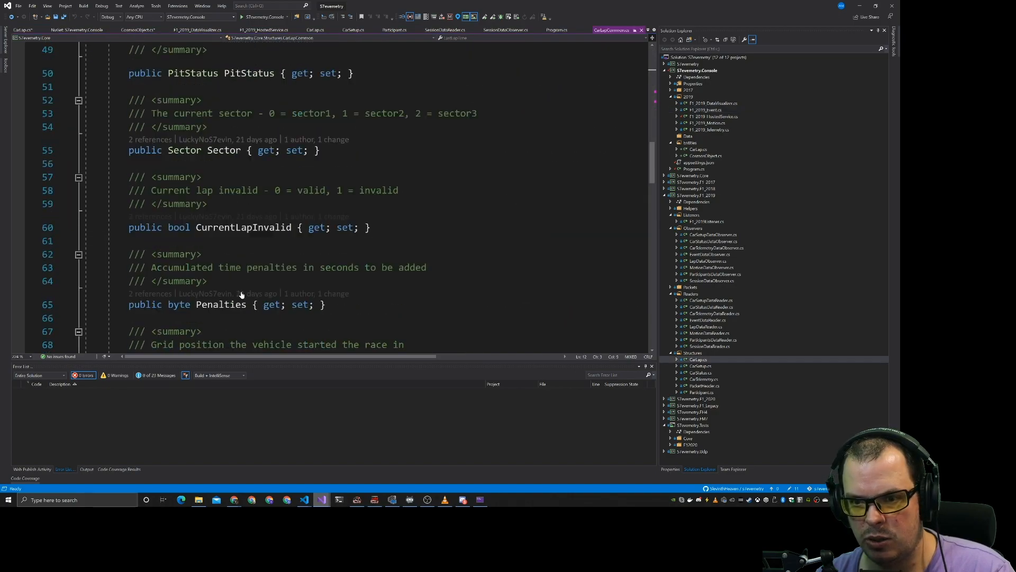
scroll("down", 3)
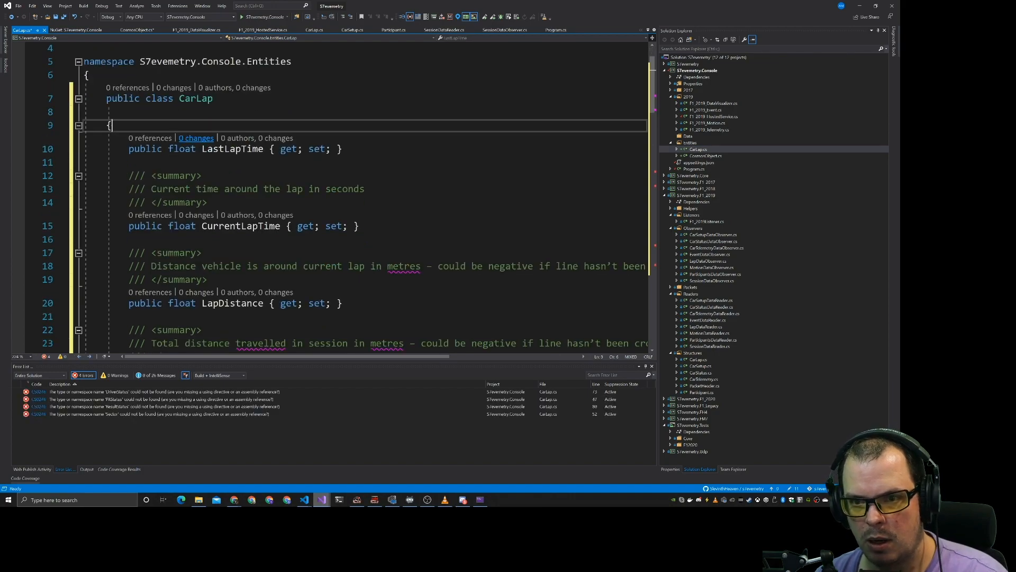
double_click(182, 148)
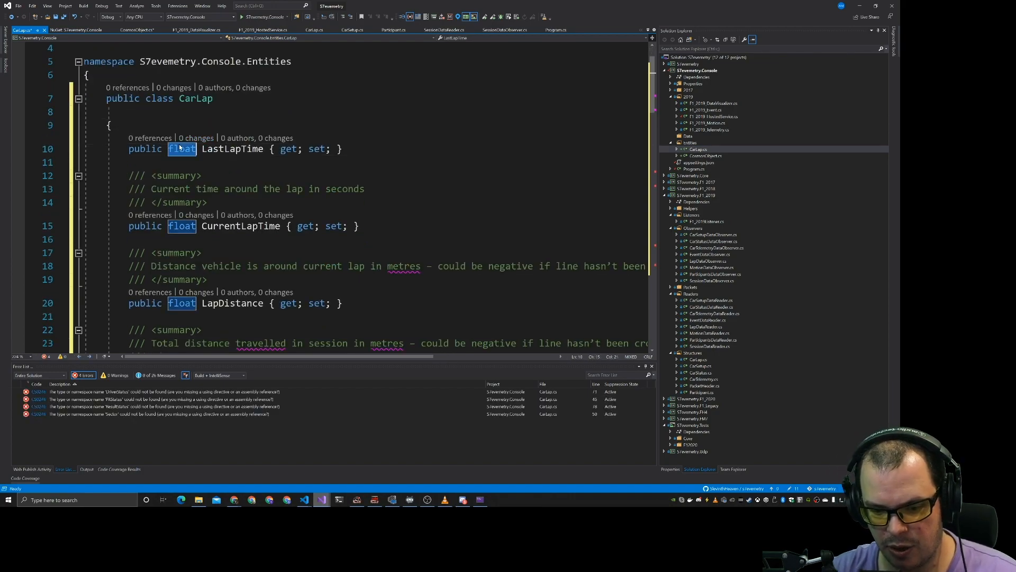
type("TimeSpan")
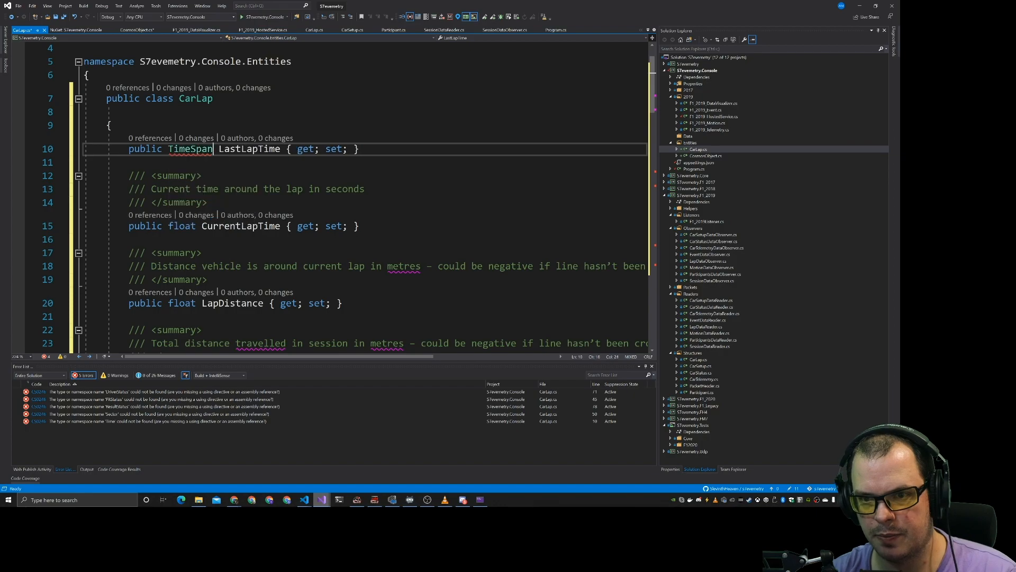
double_click(190, 148)
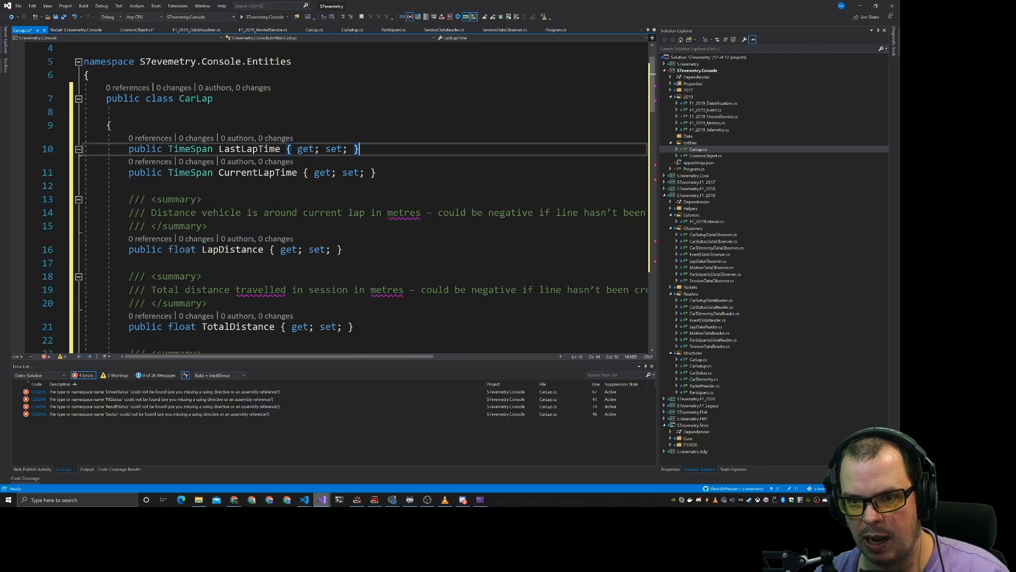
scroll("down", 3)
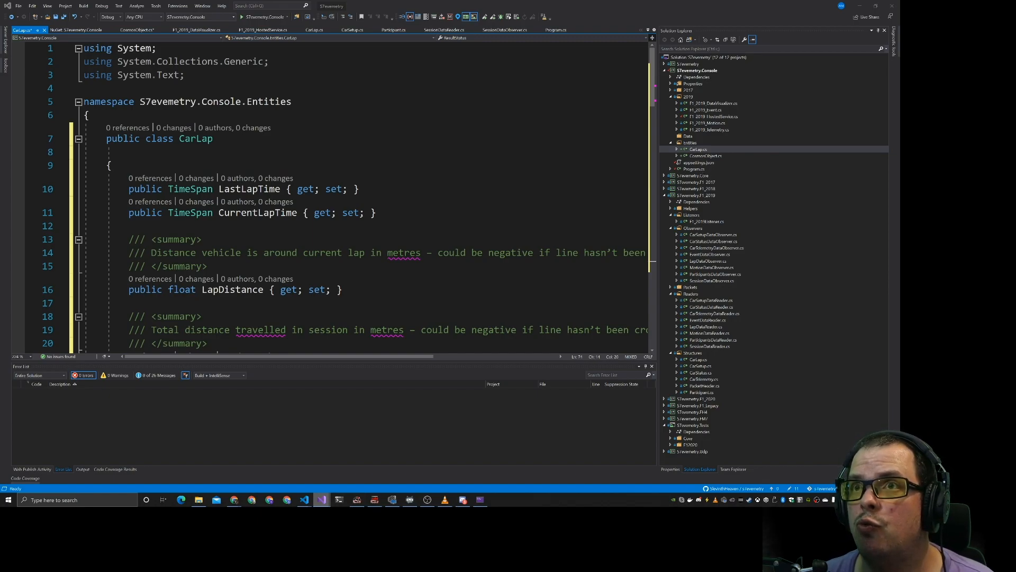
scroll("down", 3)
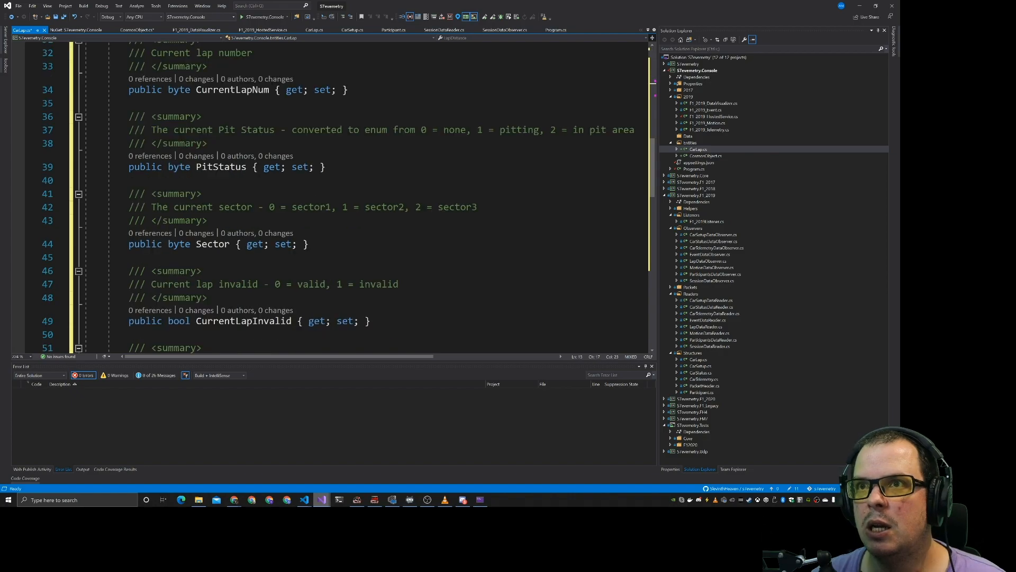
- Add a CarLapRepository class to the Data folder with a constructor taking a CosmosClient
right_click(688, 137)
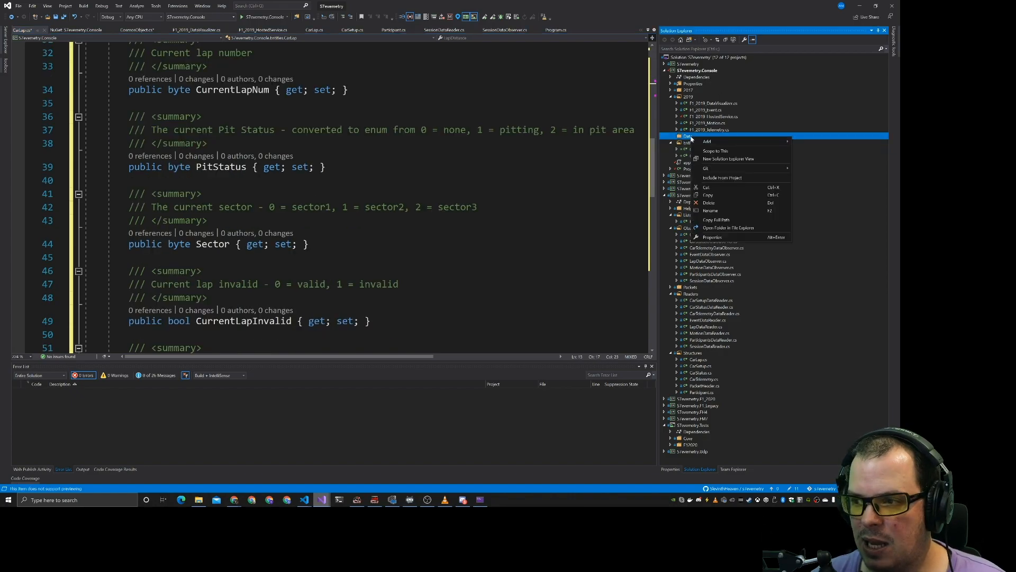
left_click(707, 142)
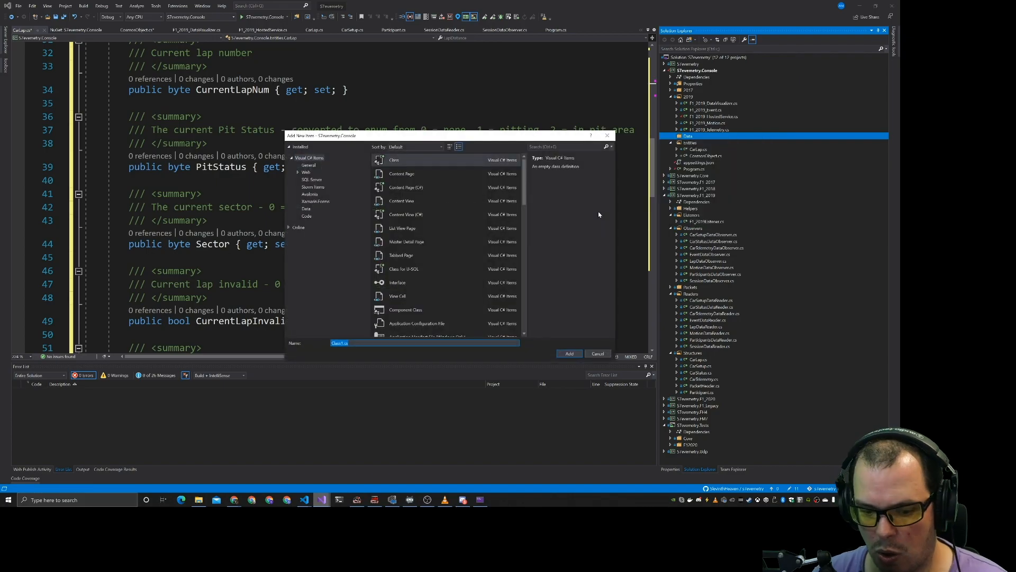
left_click(597, 353)
type("public")
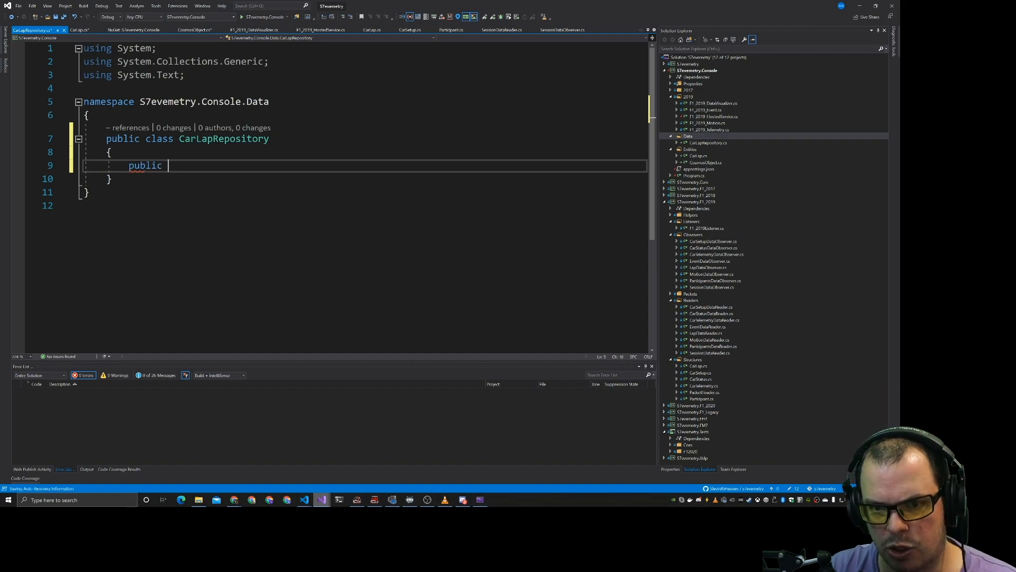
type("Ca")
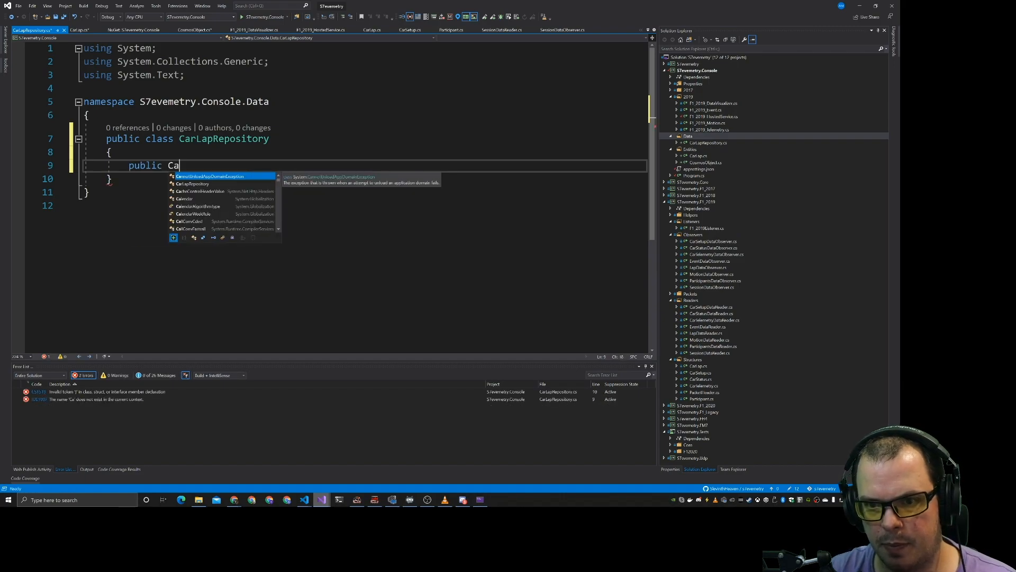
type("rLapRepository()")
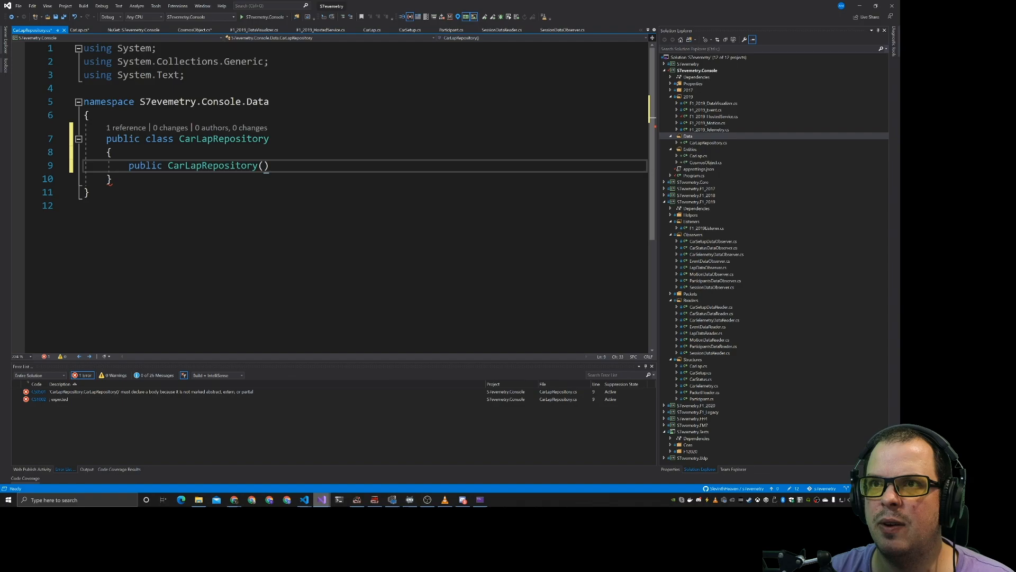
type("Cos")
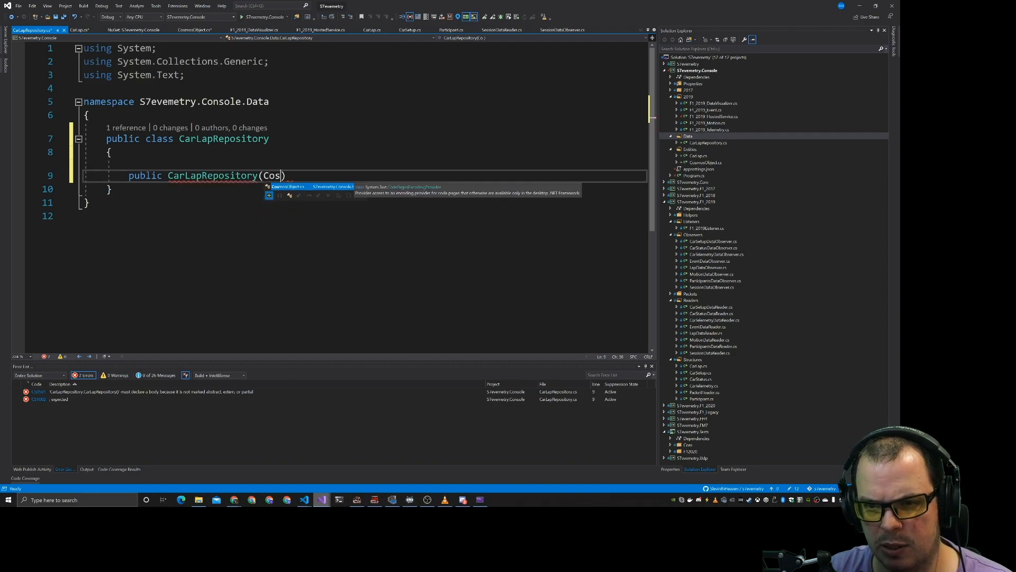
right_click(697, 70)
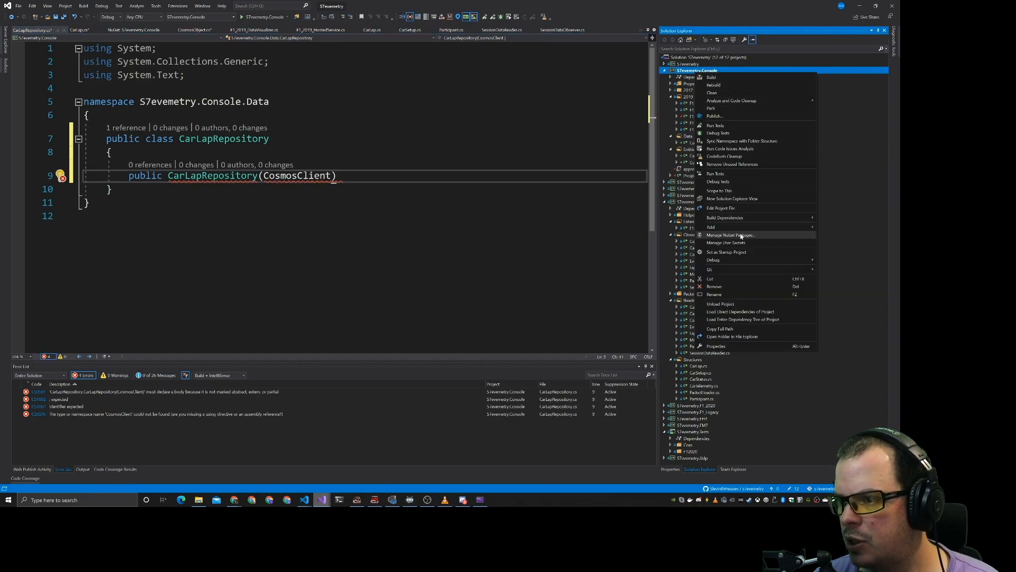
- Search the console project's NuGet packages for Microsoft.Azure.Cosmos
left_click(731, 234)
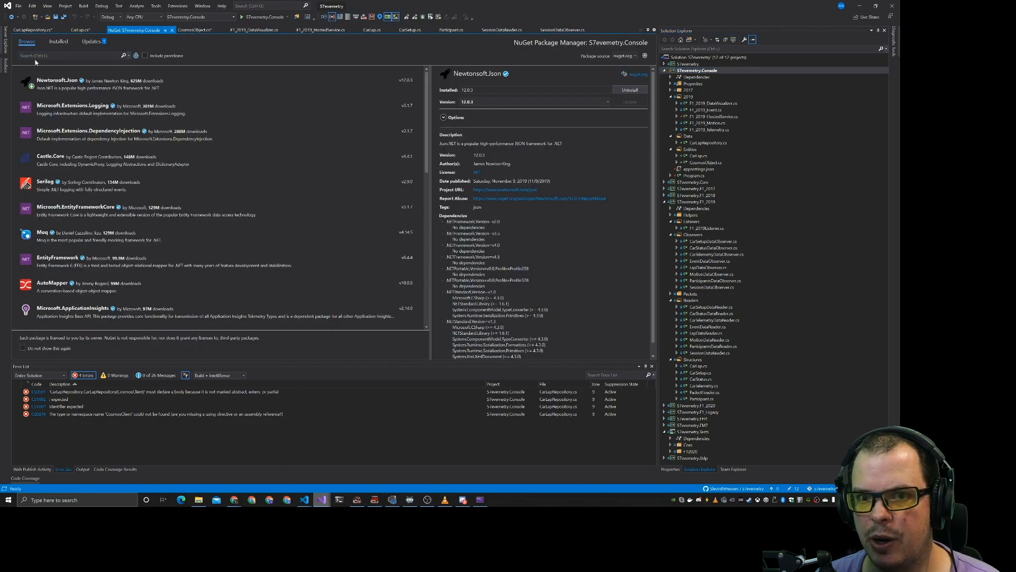
type("Microsoft.Azure.Cosmos;")
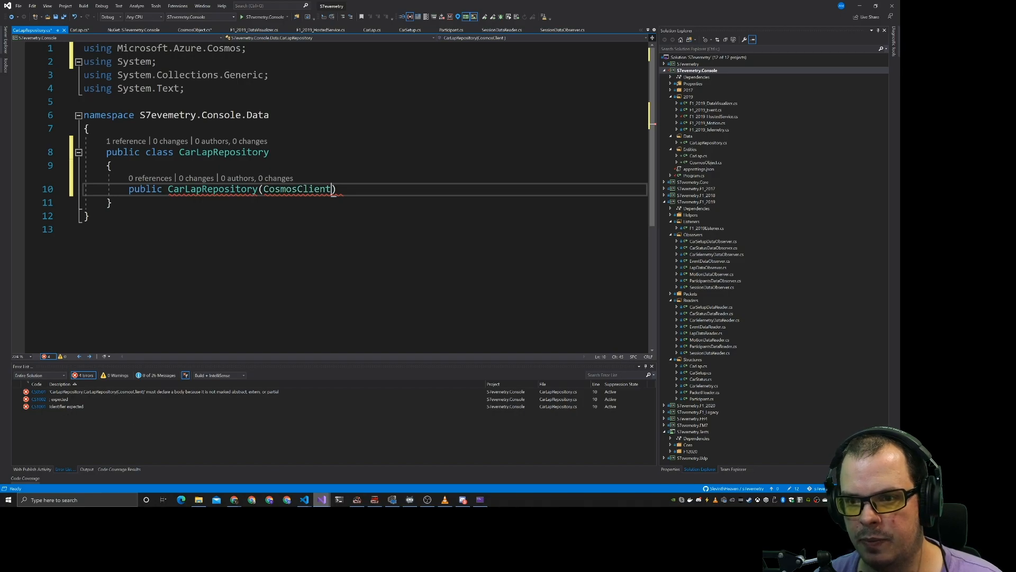
- Assign cosmosClient.GetContainer("S7evemetry", "CarLapData") to a private readonly _cosmosContainer field
type("cosmosClient")
type("{")
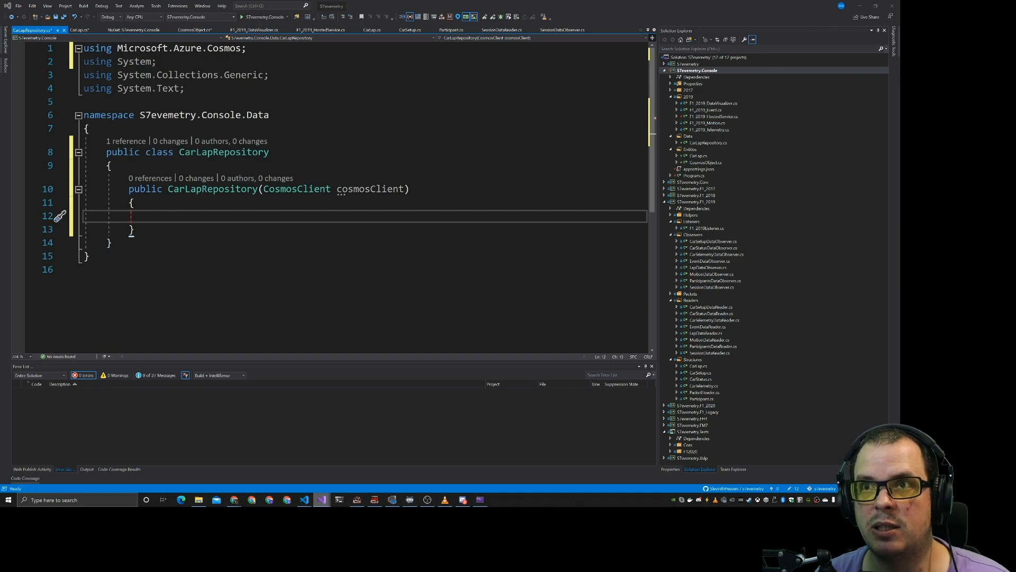
type("private readonly Container _cosmosContainer;")
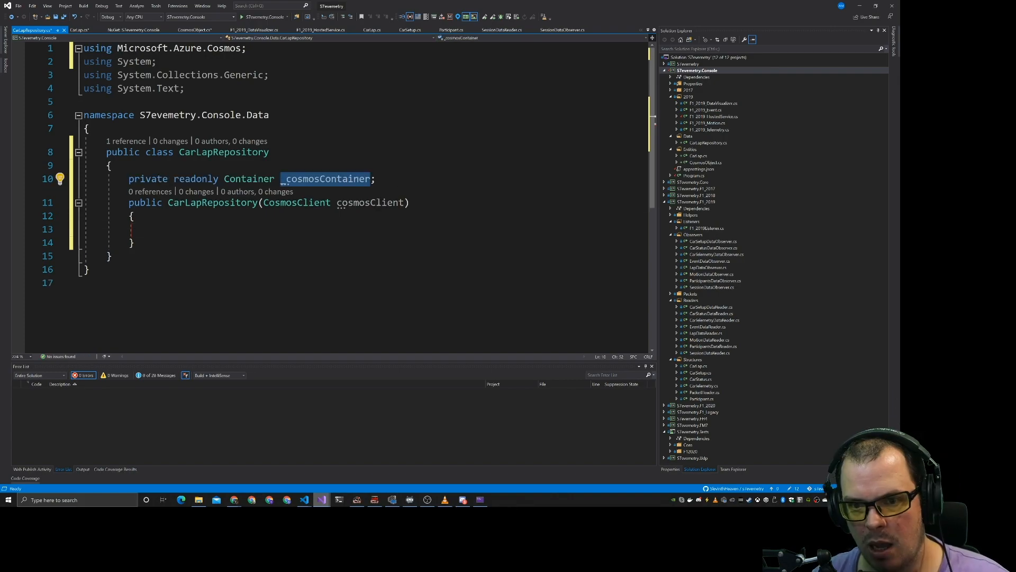
type("_cosmosContainer =")
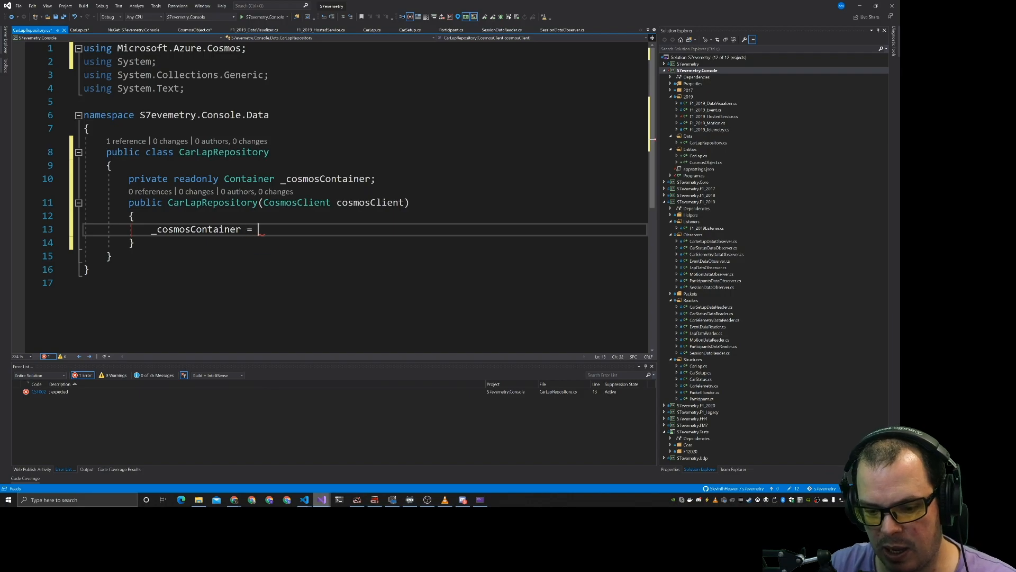
type("cosmosClient.")
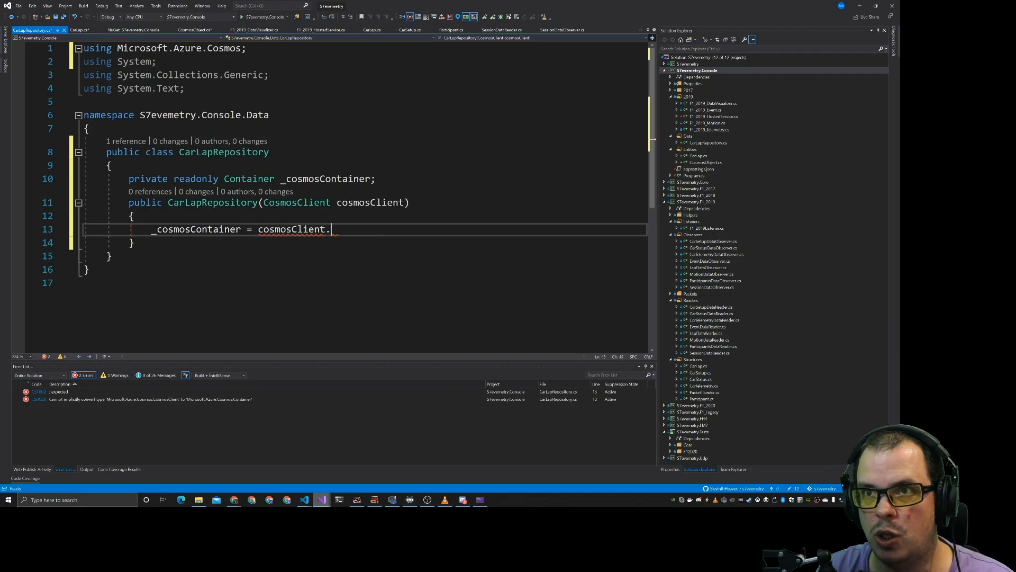
type("GetContainer")
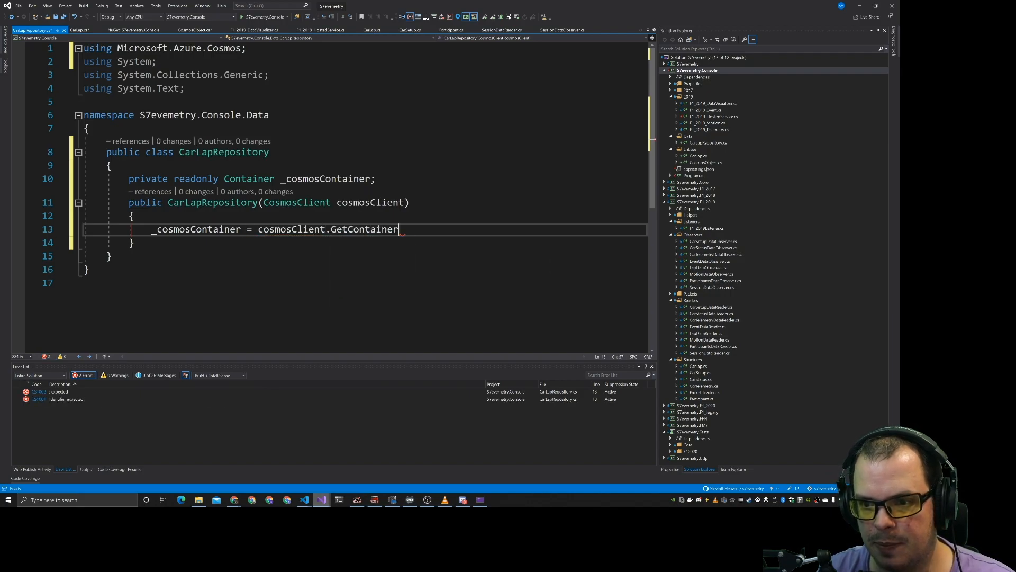
type("(\"\")")
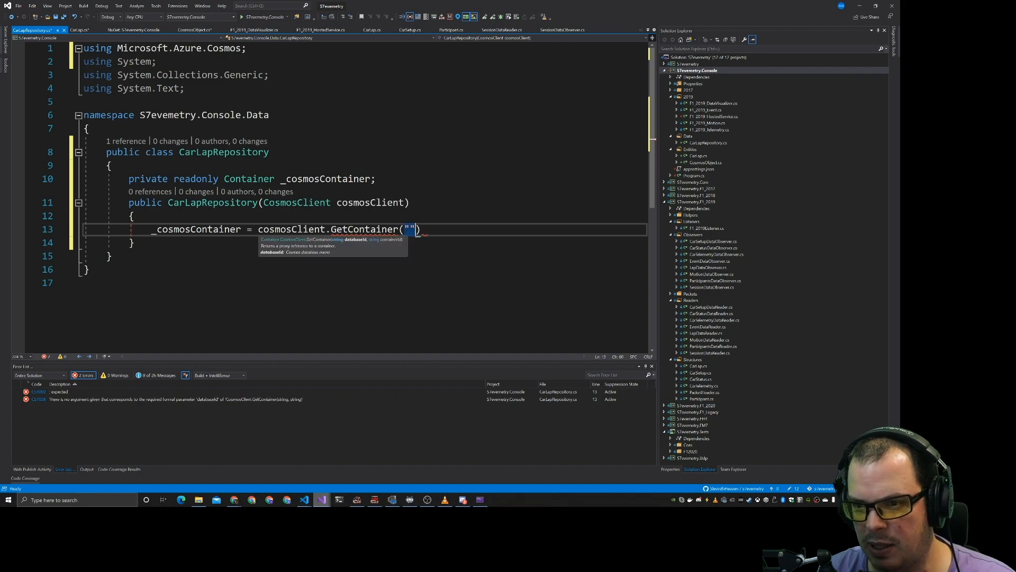
type(", \"\"")
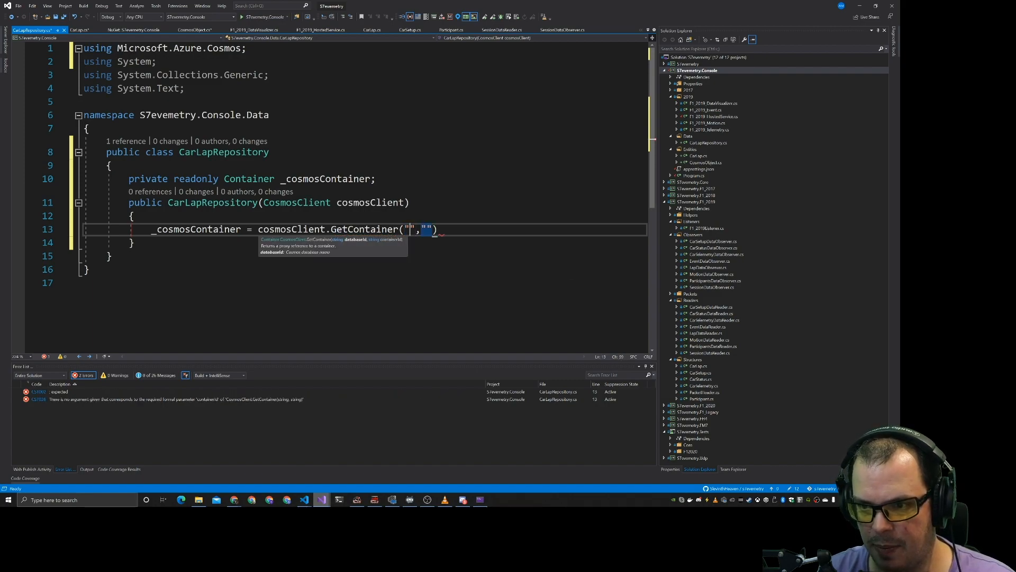
type("S7evemetry")
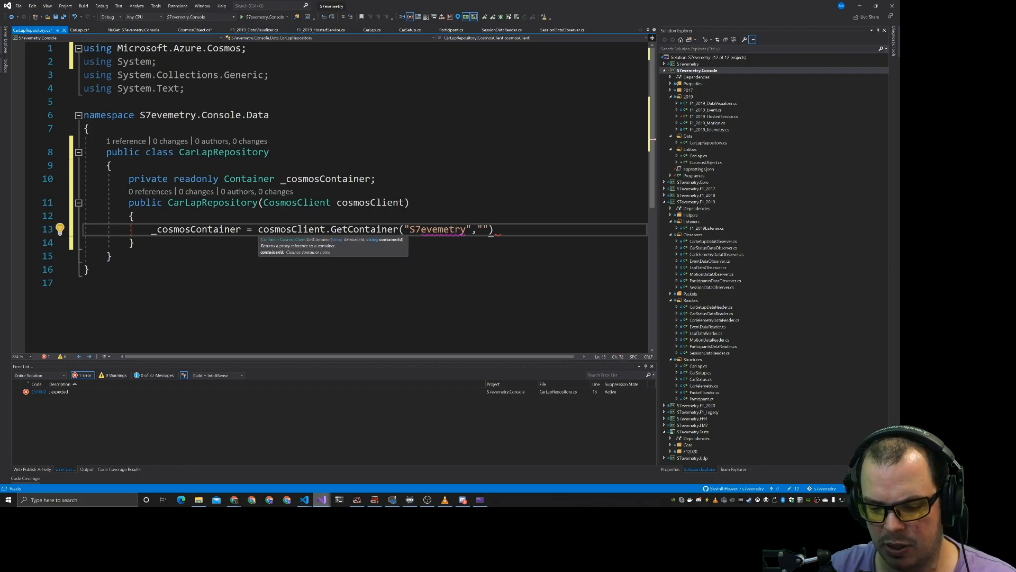
type("CarLapData")
type("public async Task SaveAsync(CarLap carLapRepository)")
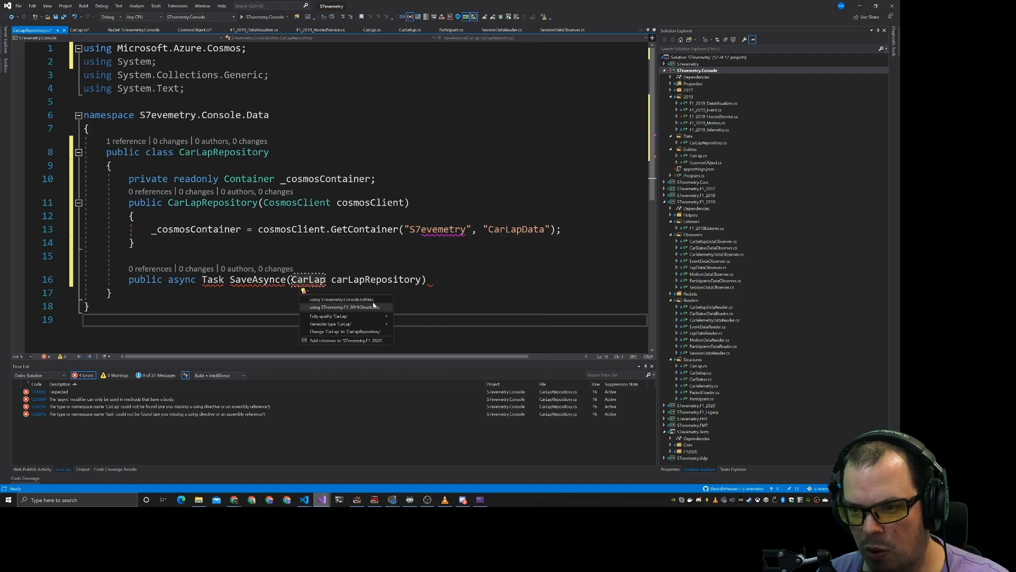
- Import the CarLap and Task namespaces for SaveAsync and select its parameter to rename carLap
left_click(345, 299)
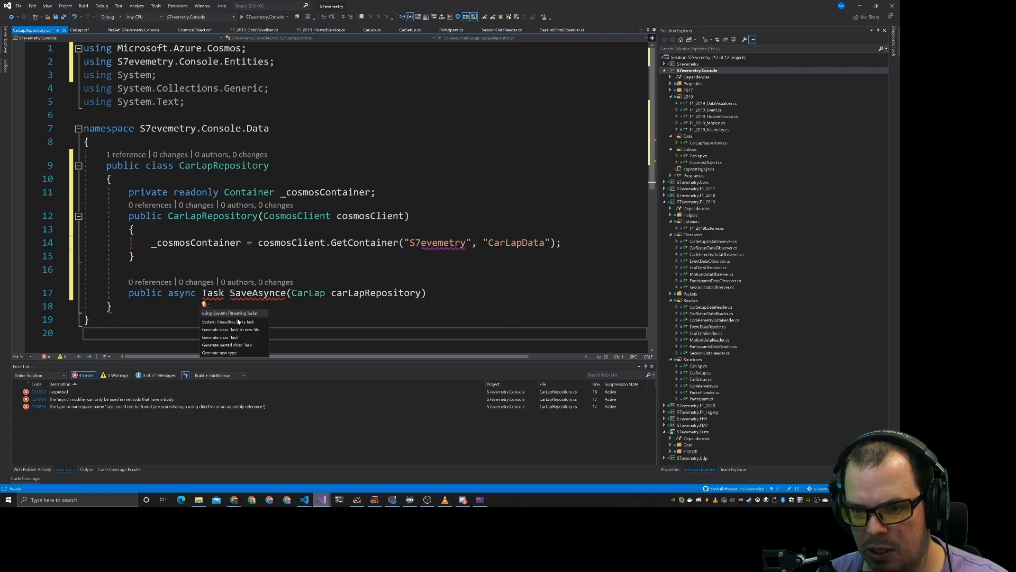
left_click(228, 313)
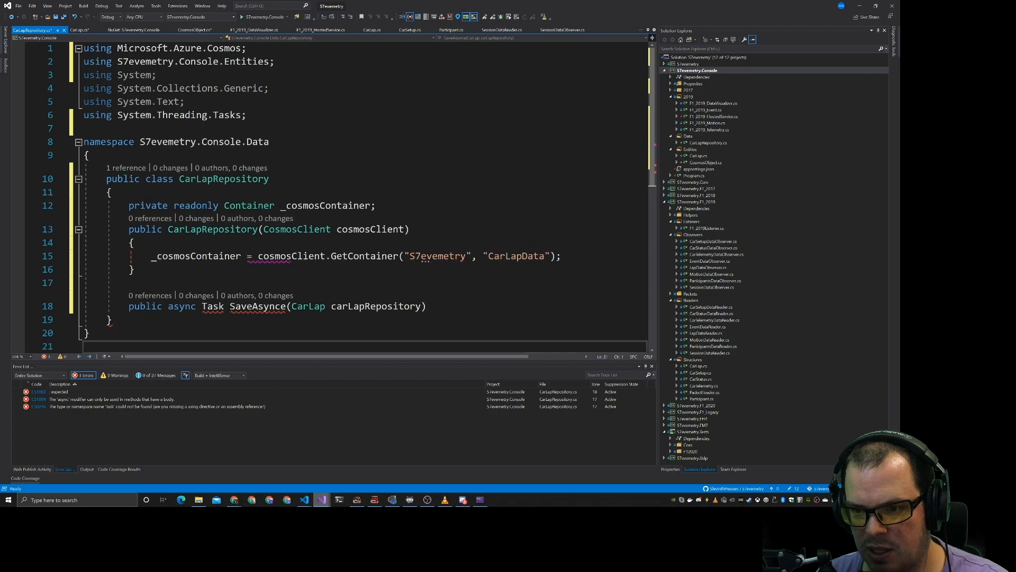
double_click(389, 306)
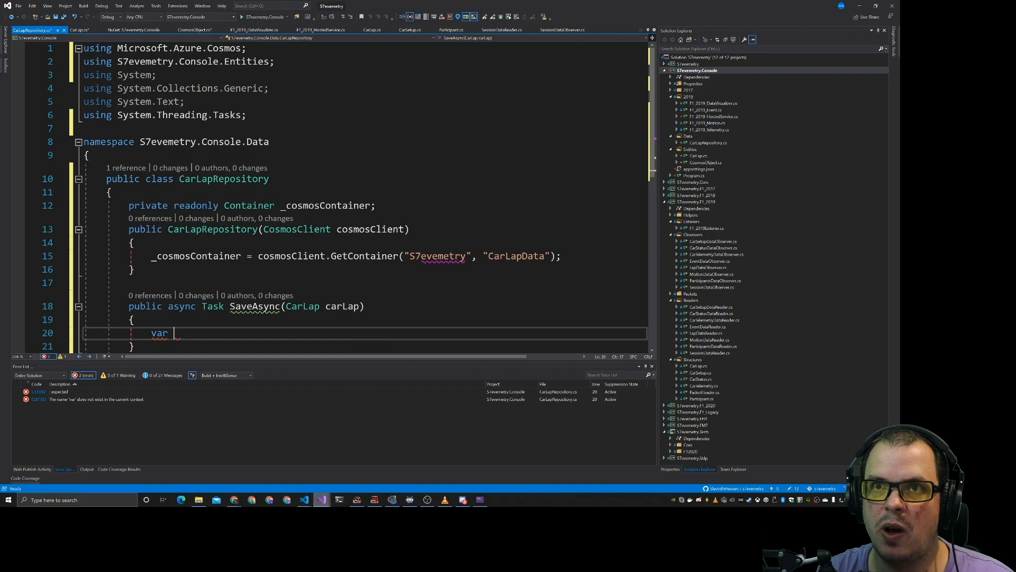
- Build objectToSave as a new CosmosObject<CarLap> with Id $"14900522{index}" and Item set
type("object")
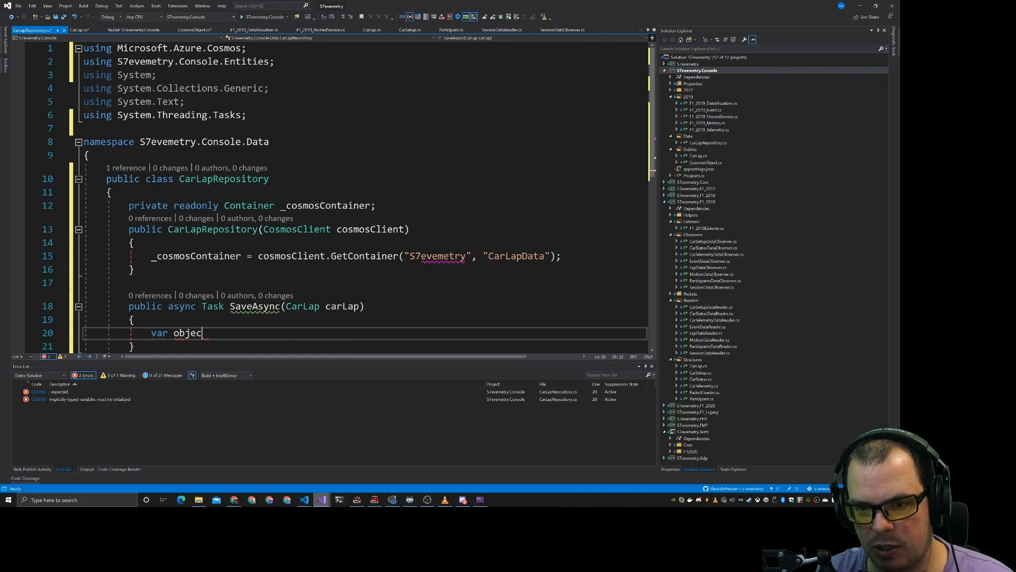
type("To")
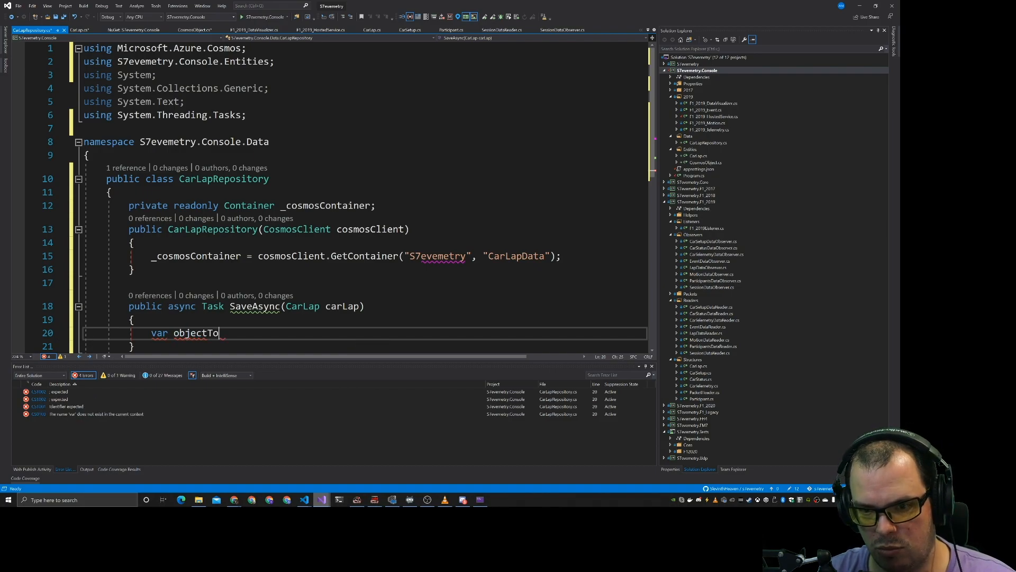
type("Save =")
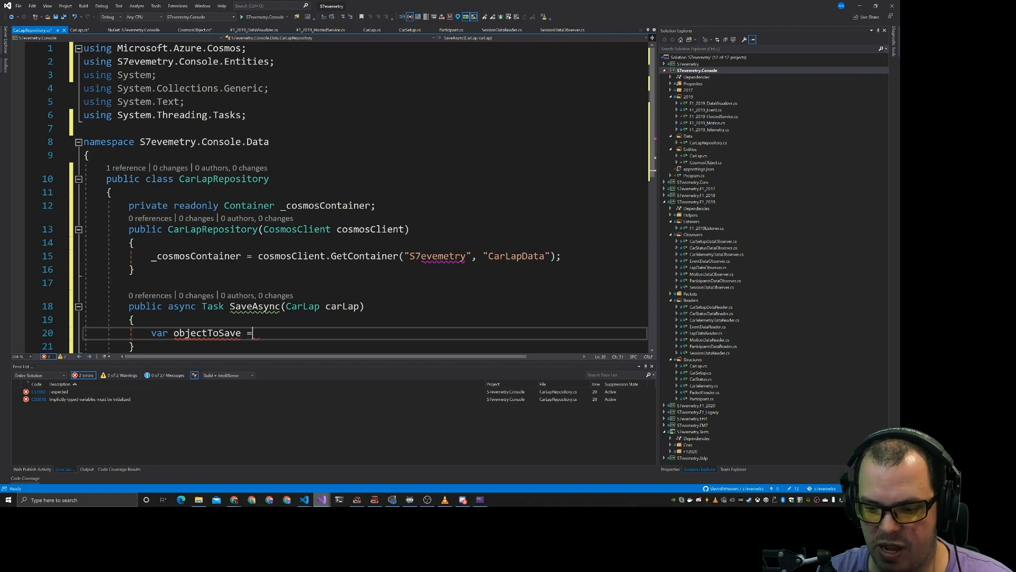
type("new Co")
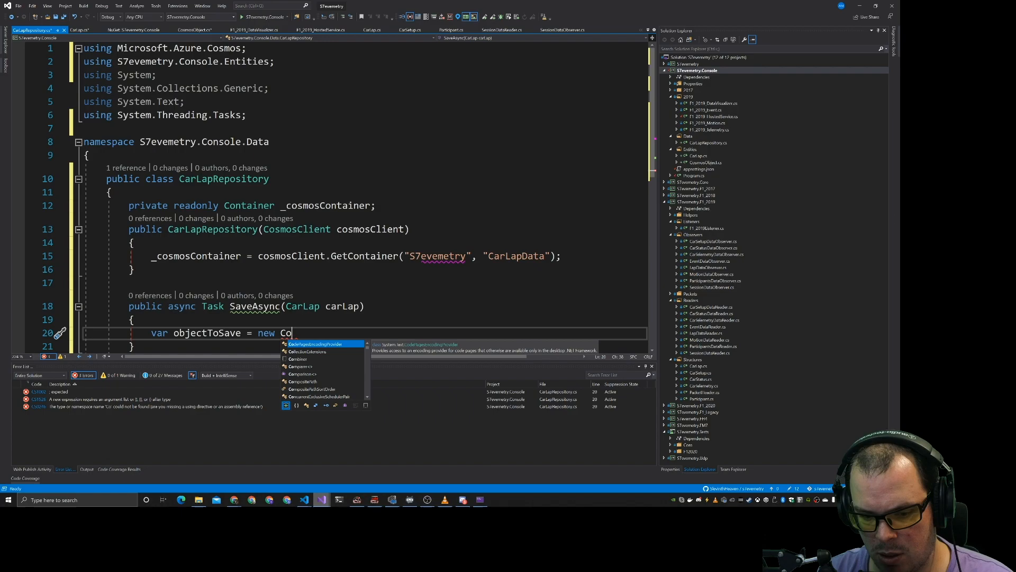
type("smosOb")
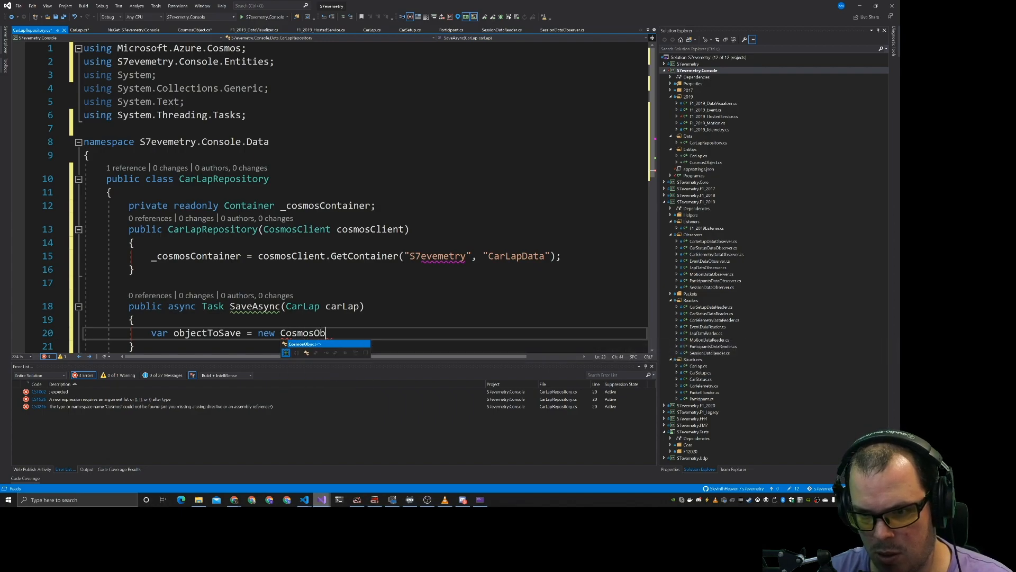
type("ject<CarLap>")
type("{")
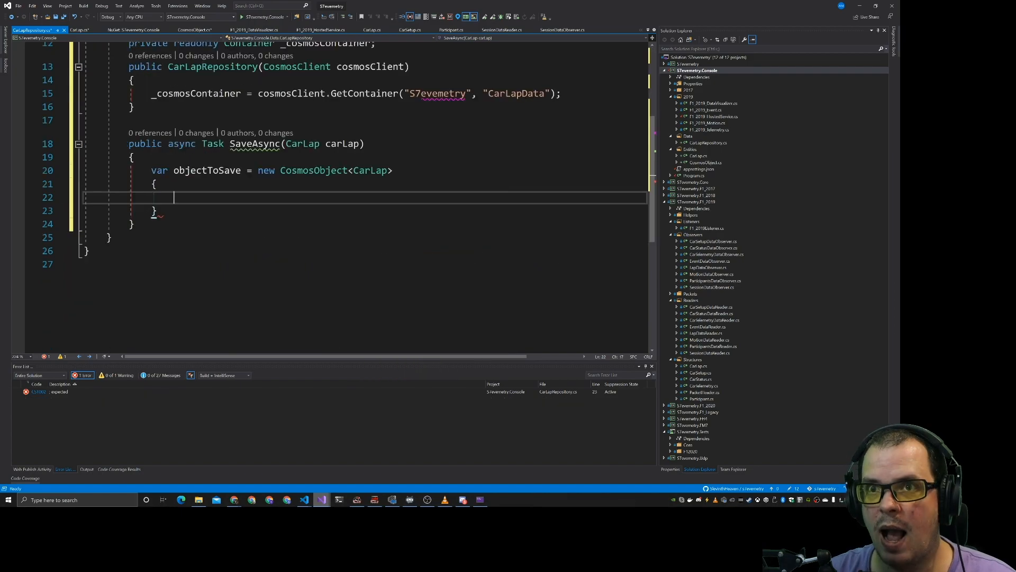
type("Id")
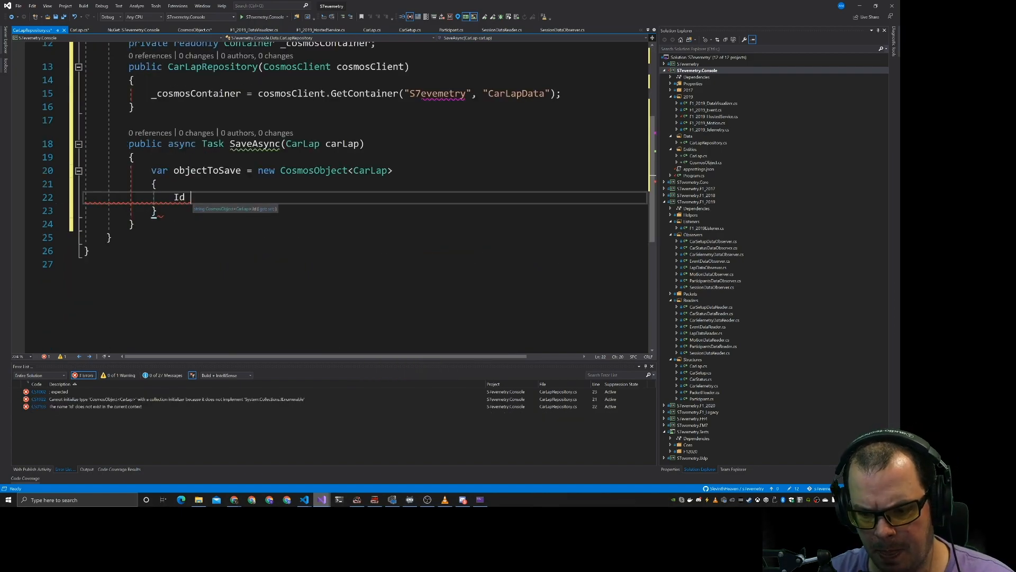
type("= \"\"")
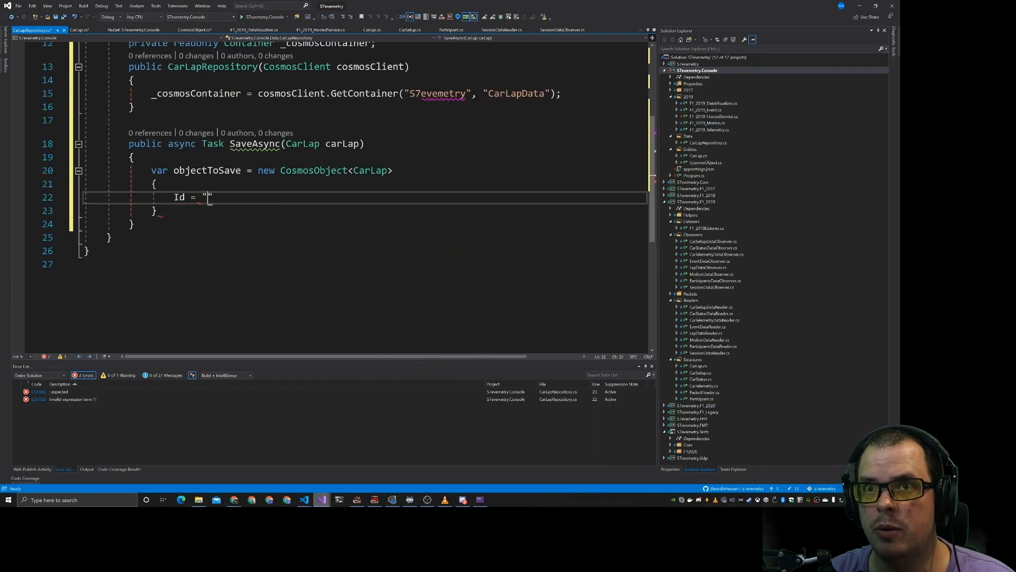
type("$\"14900522::")
left_click(247, 144)
type("int index, ")
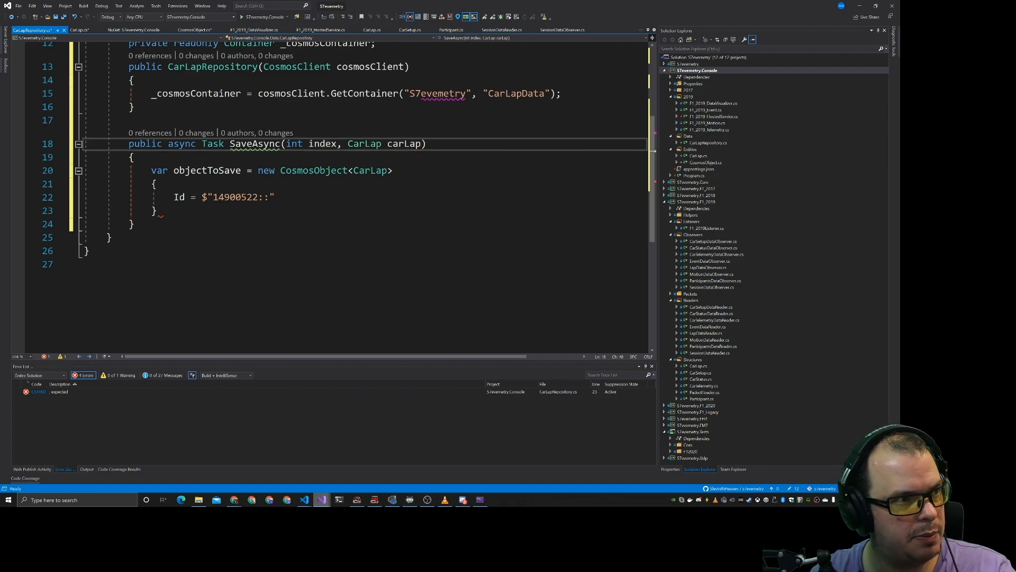
type("{index}\",")
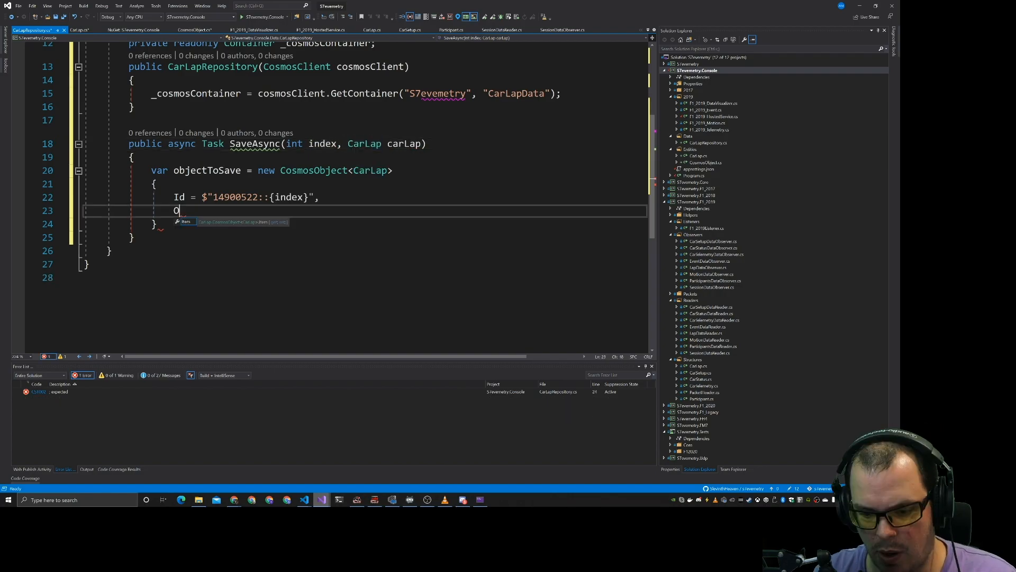
type("tem =")
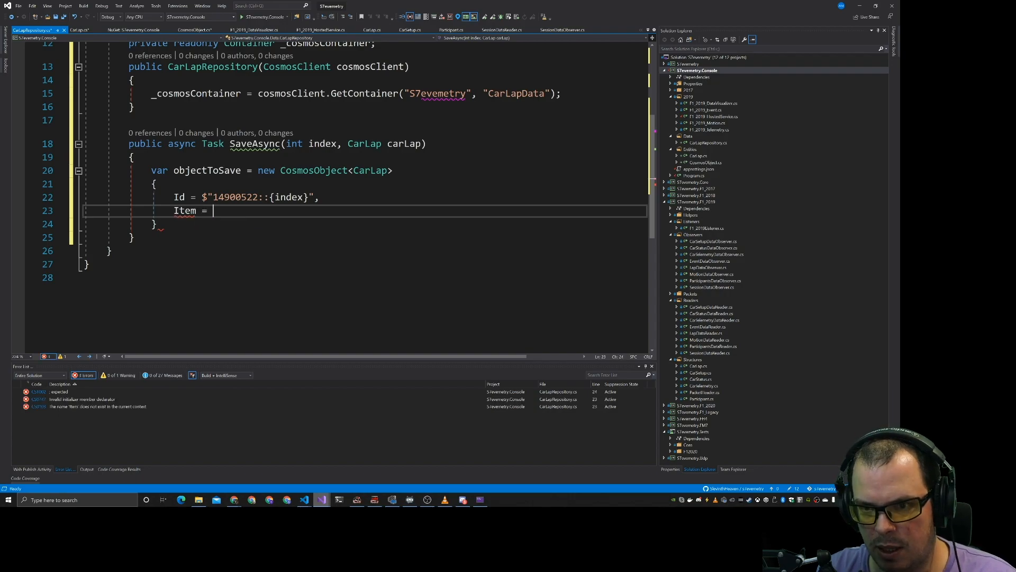
type("C")
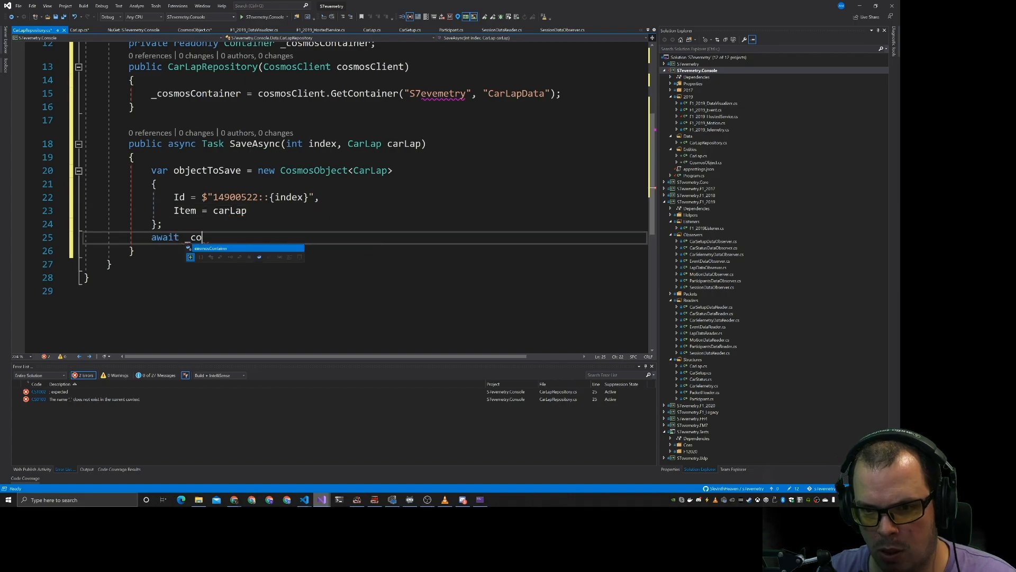
- Upsert objectToSave through _cosmosContainer, checking the CosmosObject class properties
type("smosContainer.UpsertItemAsync(")
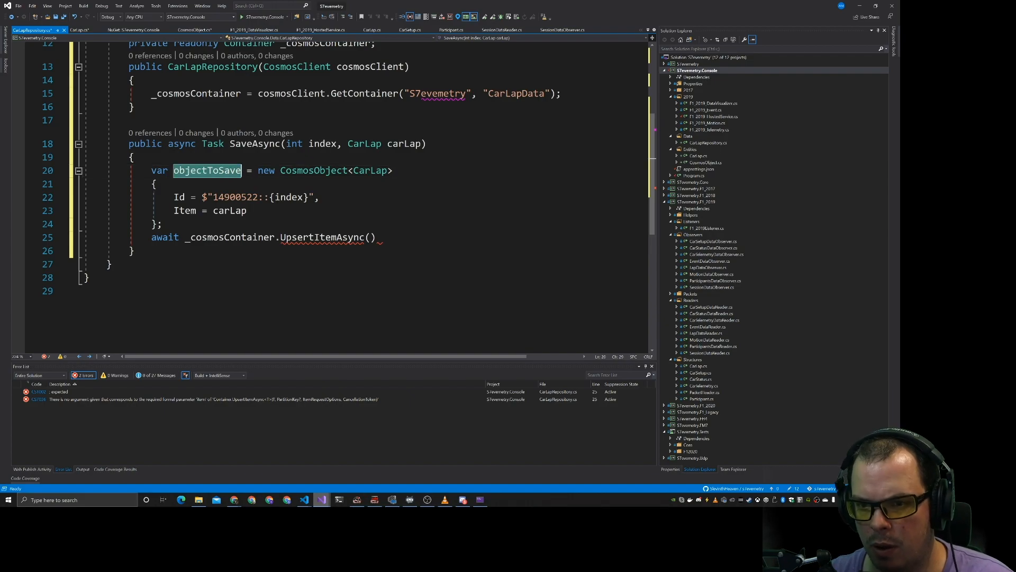
type("objectToSave")
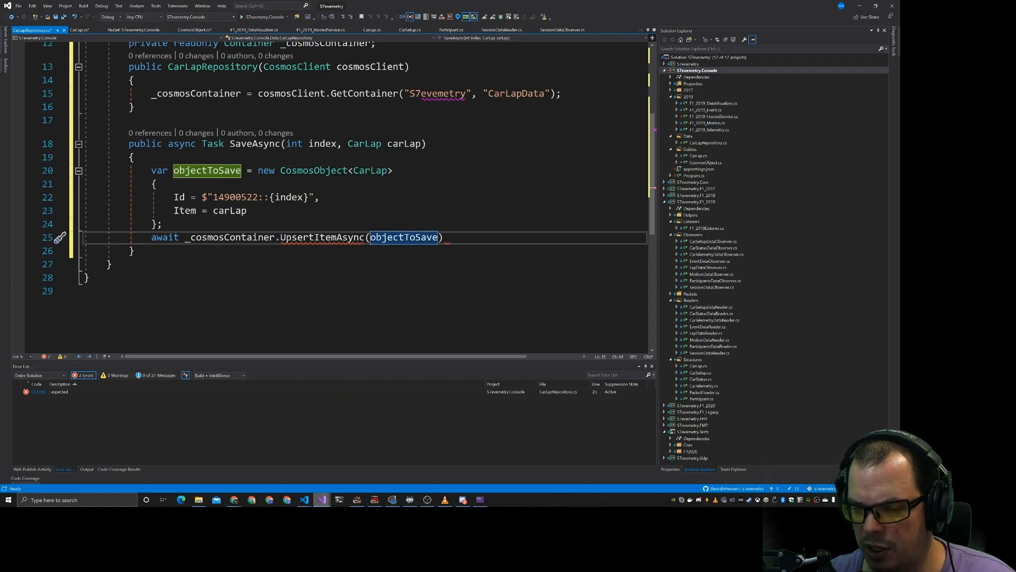
left_click(194, 30)
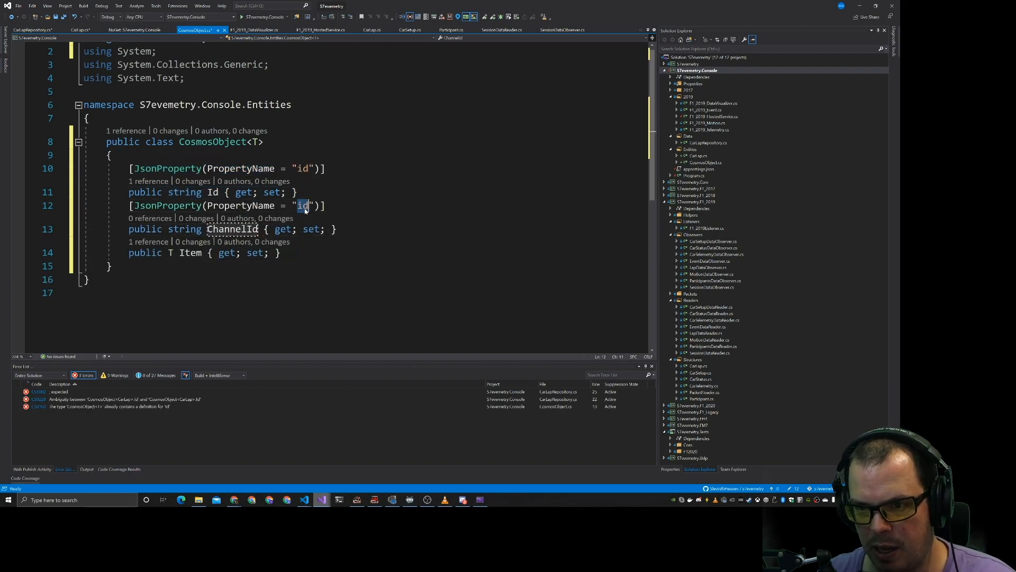
left_click(29, 29)
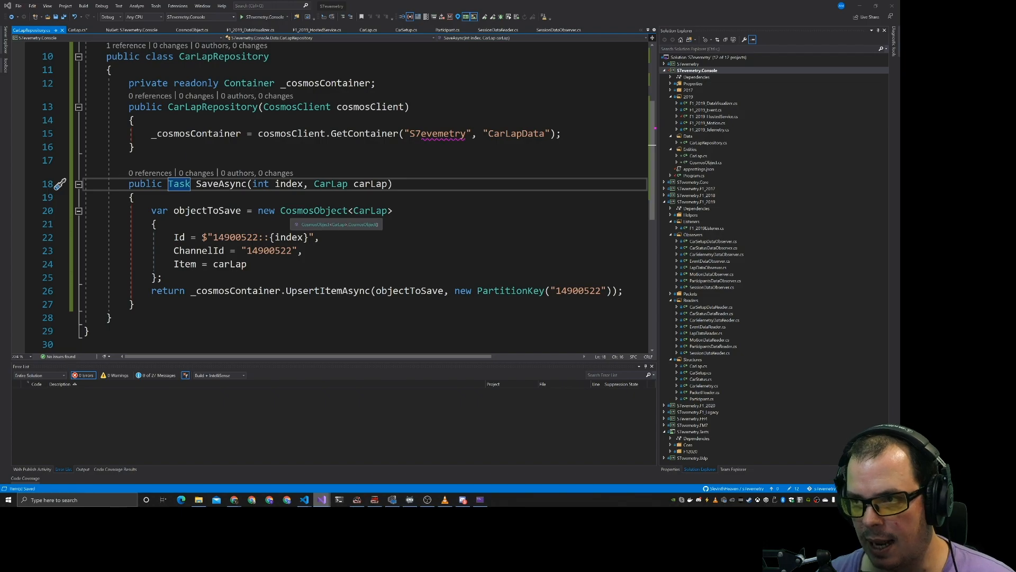
right_click(698, 70)
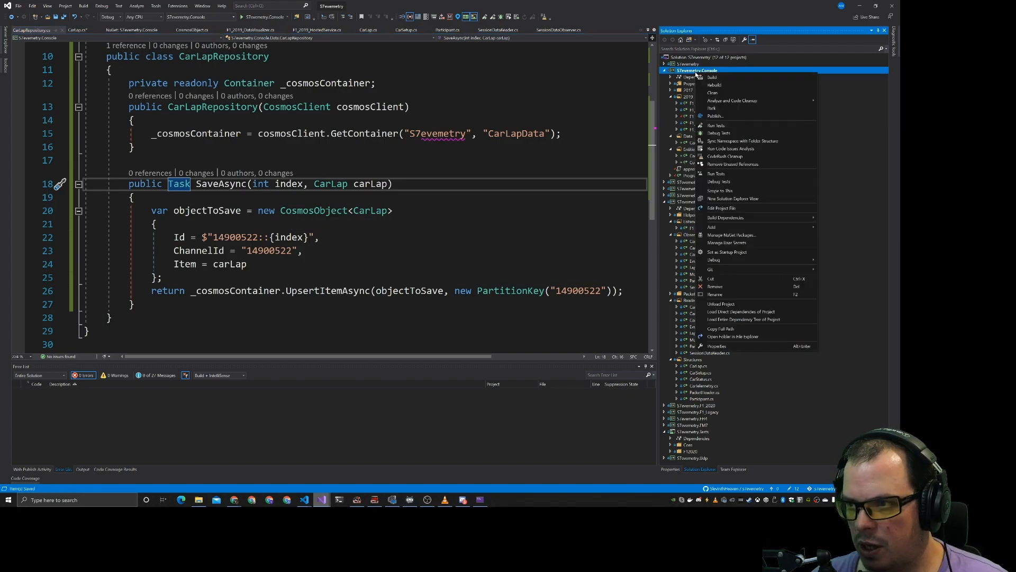
mouse_move(711, 227)
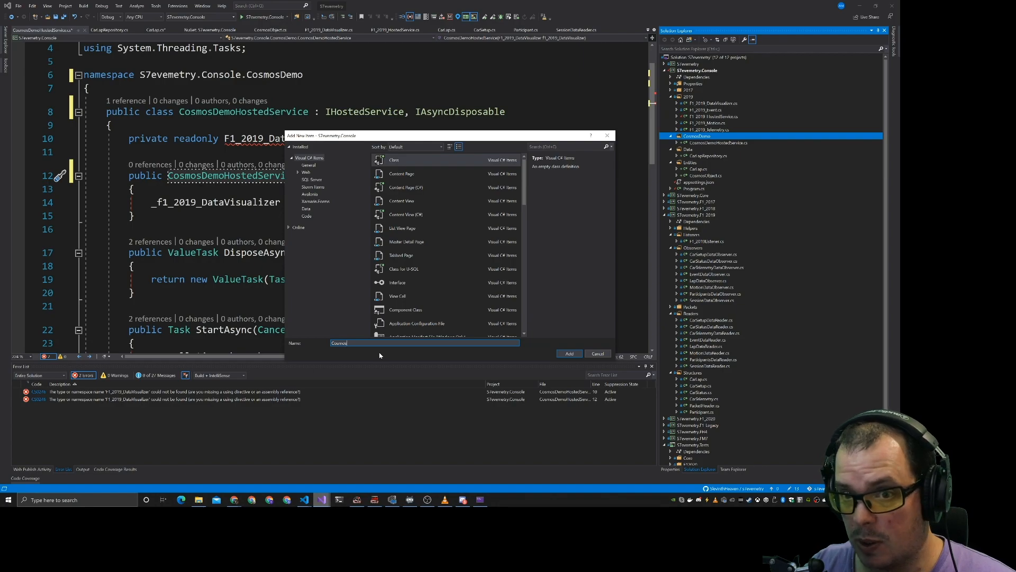
- Name the new class CosmosDemoCarLap and add it to the project
type("DemoCar")
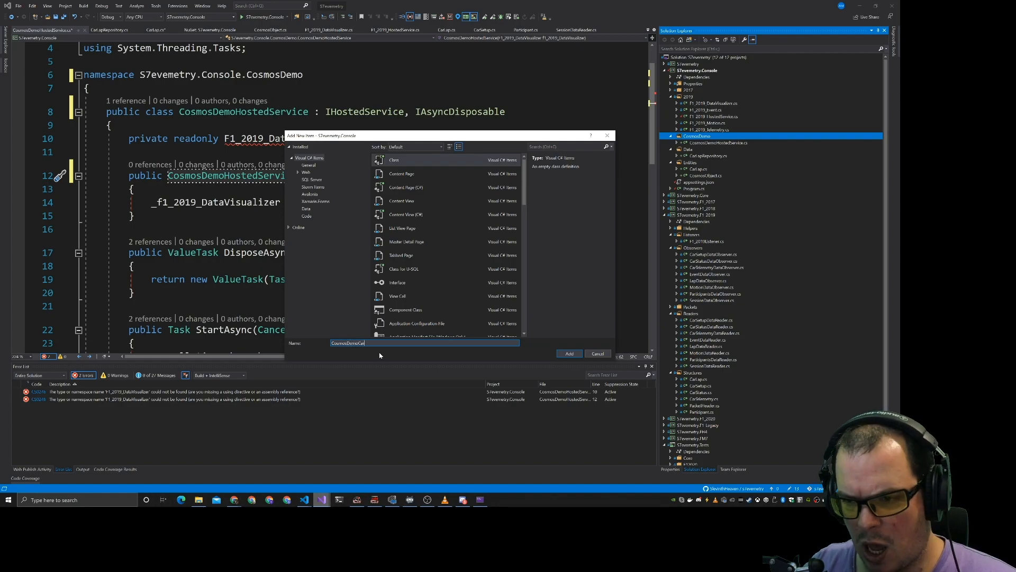
left_click(568, 354)
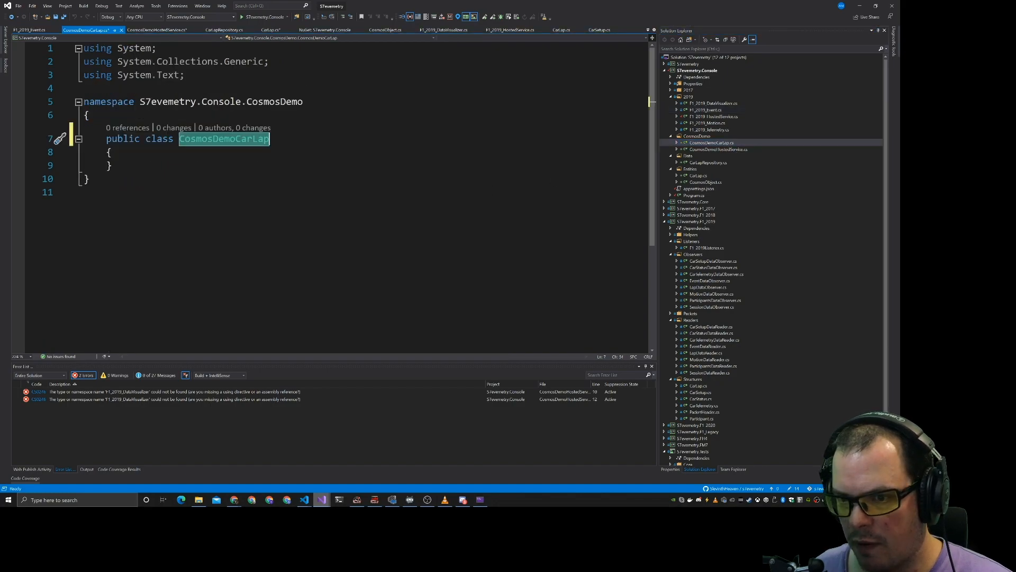
- Make CosmosDemoCarLap derive from LapDataObserver
type(": EventDataObserver")
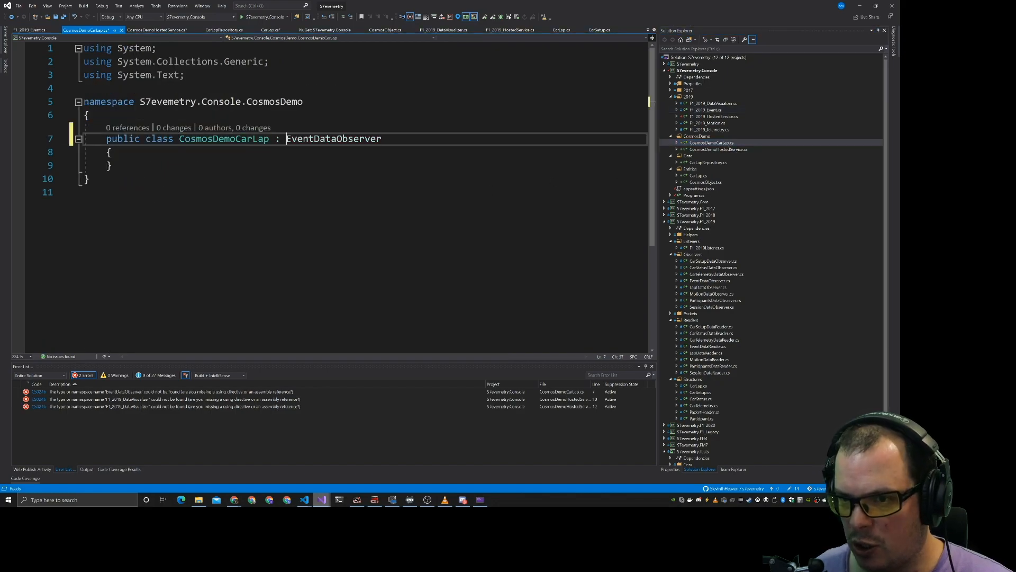
type("CarLapDataObserver")
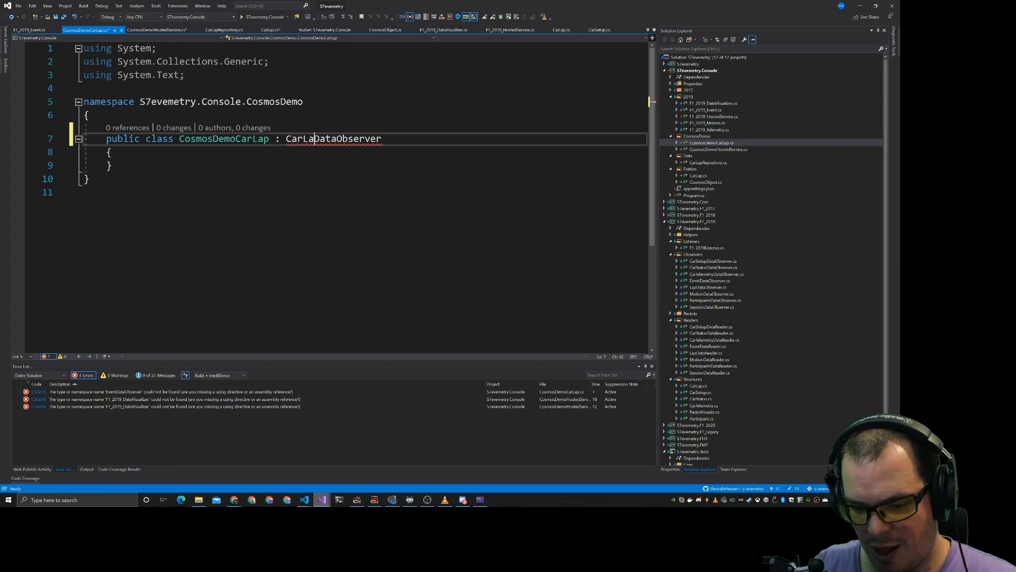
type("LapDataObserver")
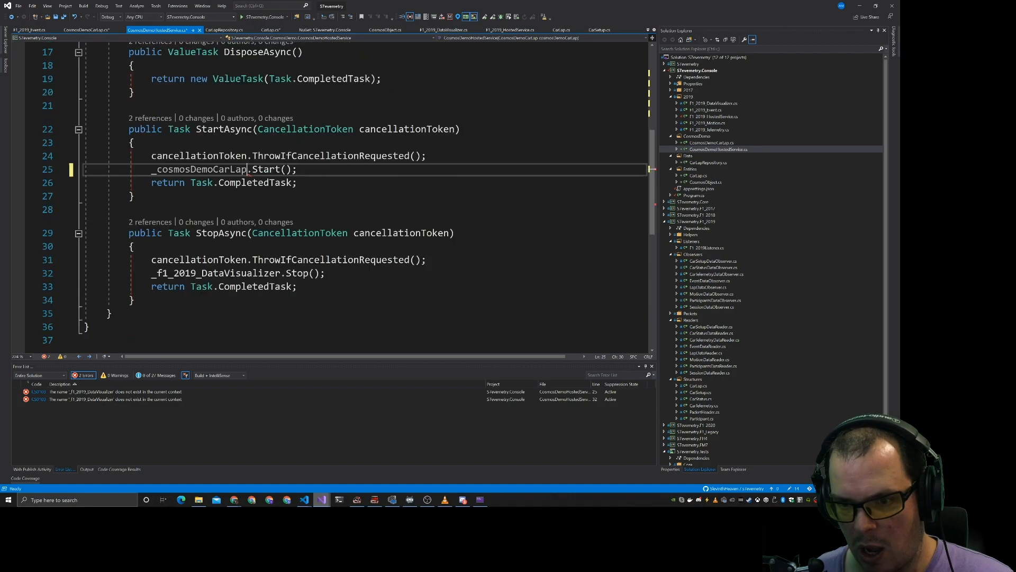
- Point StopAsync at _cosmosDemoCarLap and add a readonly F1_2019Listener _f1_2019Listener field
double_click(216, 272)
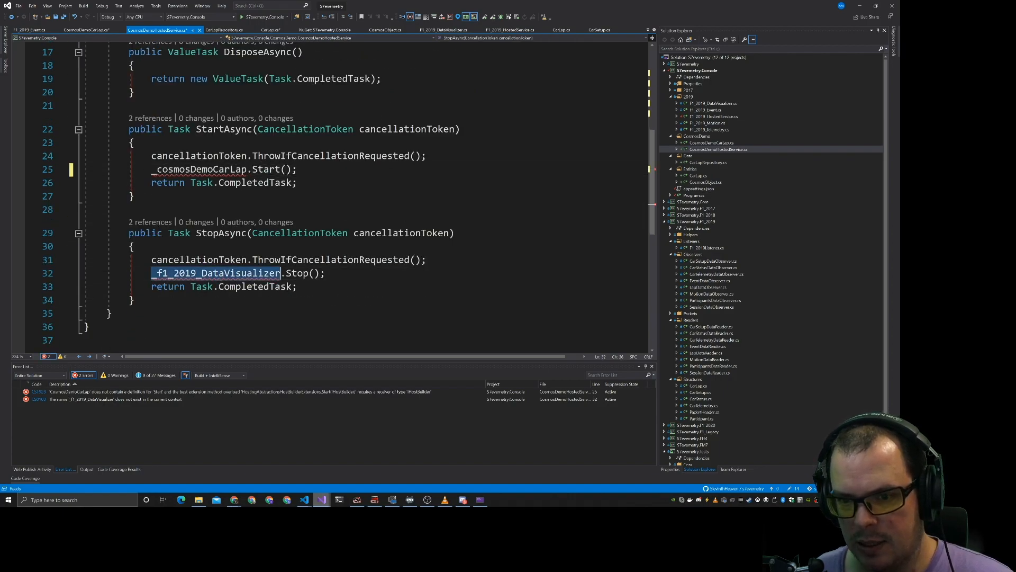
type("_cosmosDemoCarLap")
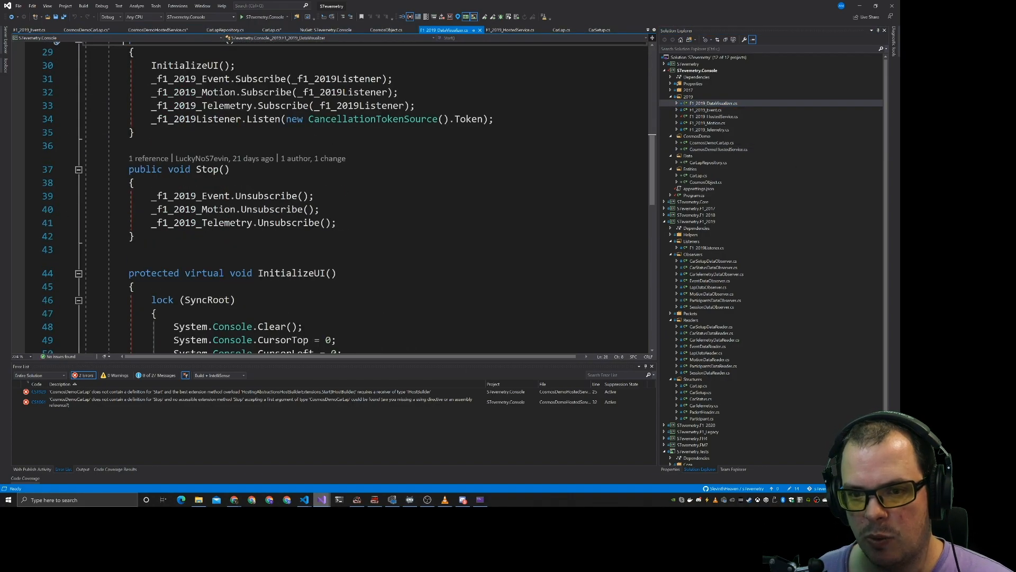
left_click(84, 29)
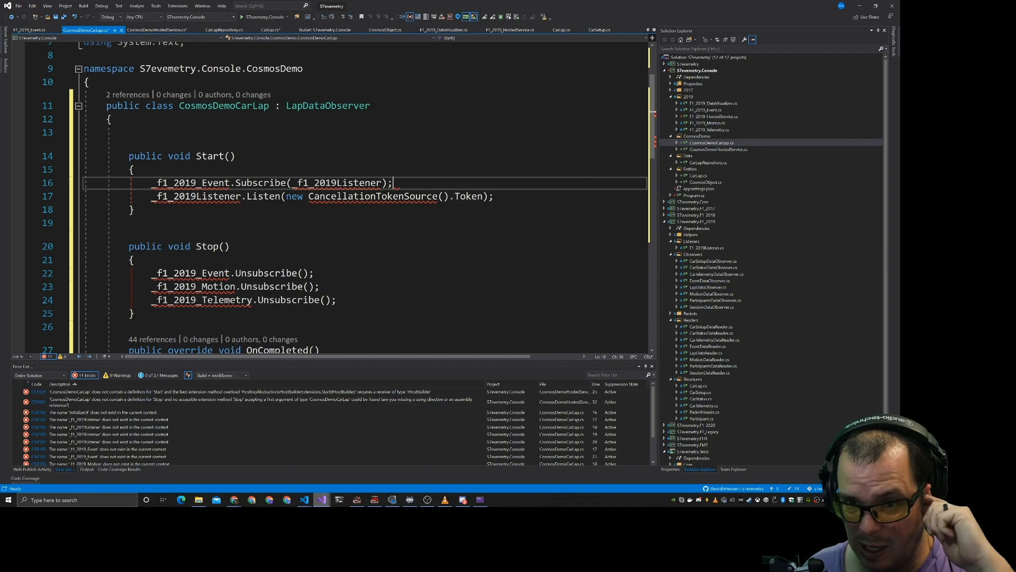
type("private readonly F1_2019Listener _f1_2019Listener;")
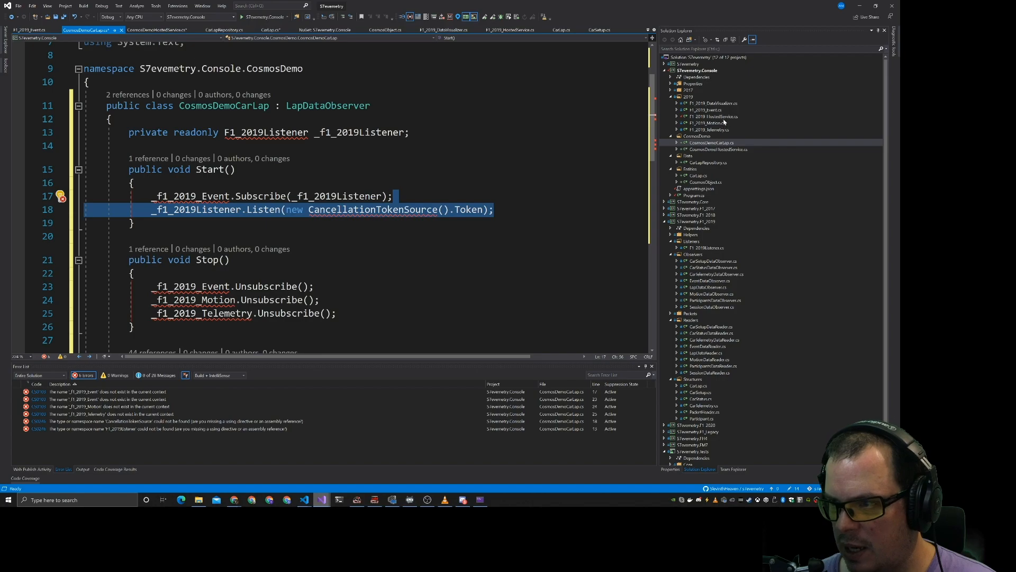
left_click(157, 29)
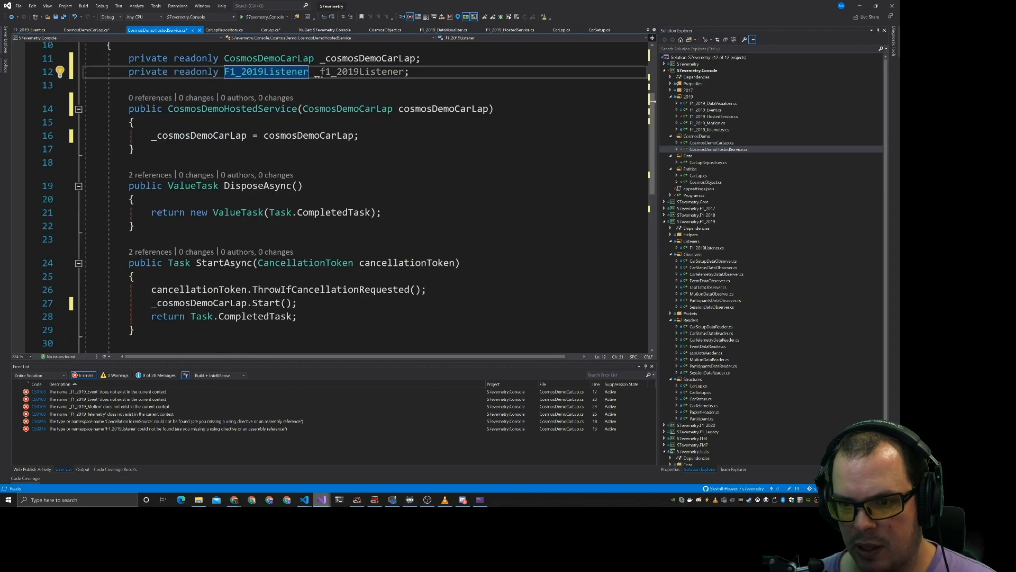
- Add _f1_2019Listener.Listen(new CancellationTokenSource().Token) to the code
type("_f1_2019Listener.Listen(new CancellationTokenSource().Token);")
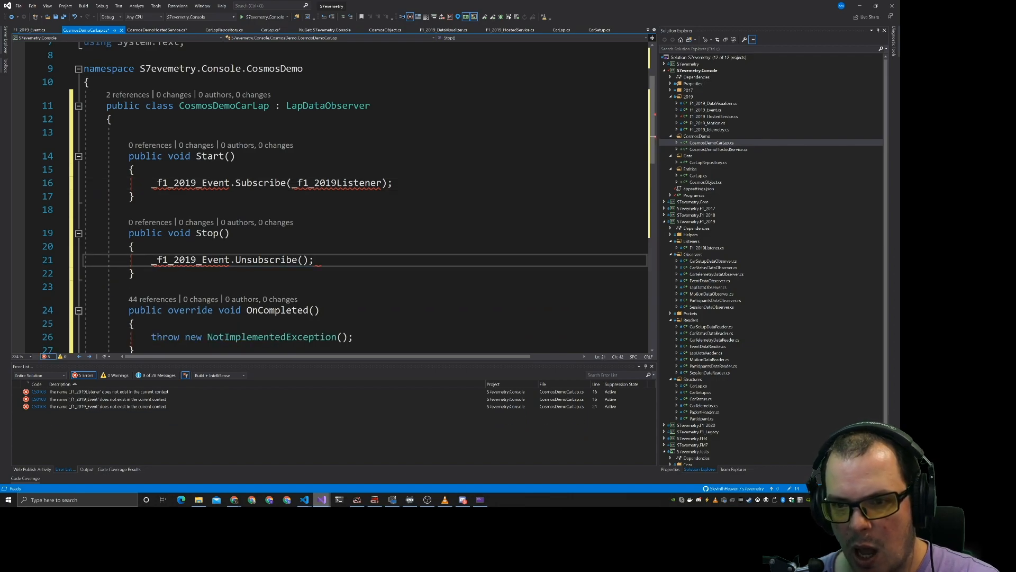
double_click(224, 105)
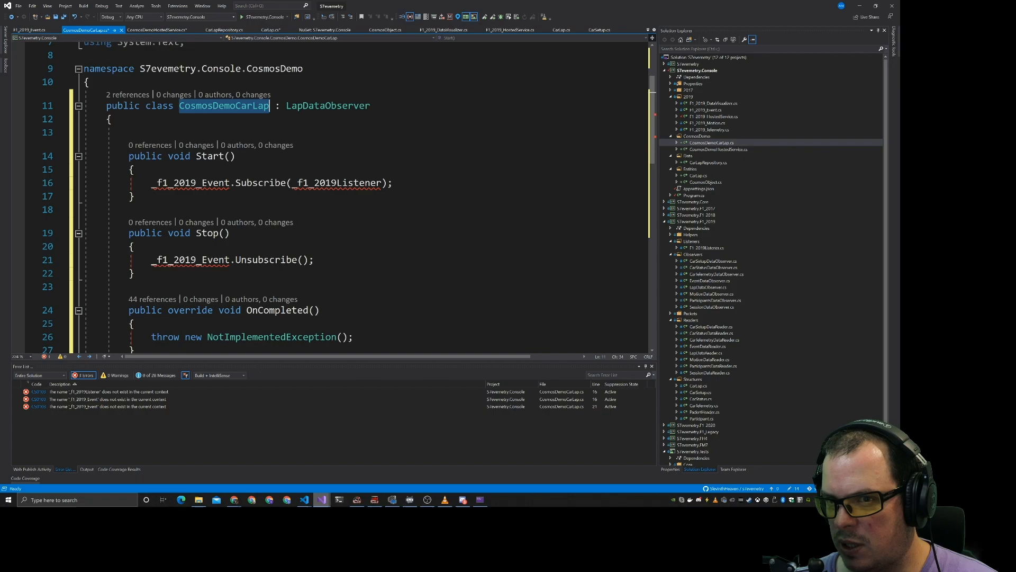
left_click(159, 30)
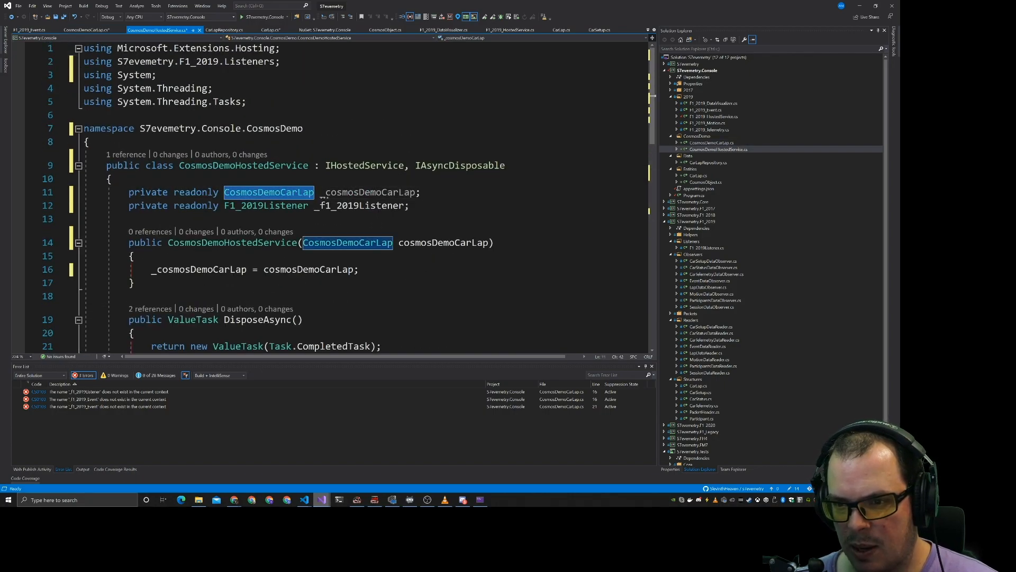
- Subscribe _cosmosDemoCarLap to _f1_2019Listener in StartAsync and begin the unsubscribe call
scroll("down", 3)
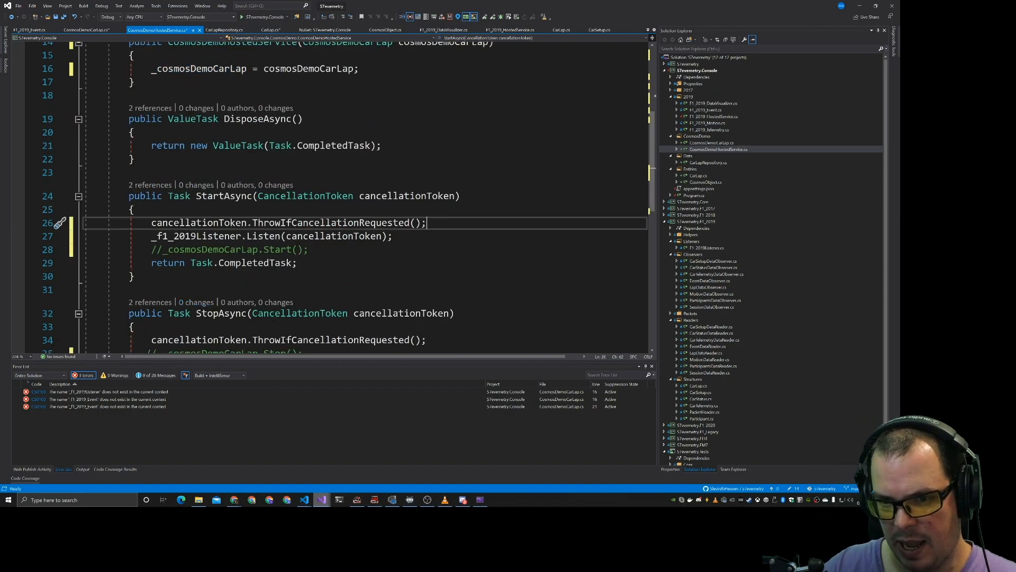
type("_cosmosDemoCarLap.")
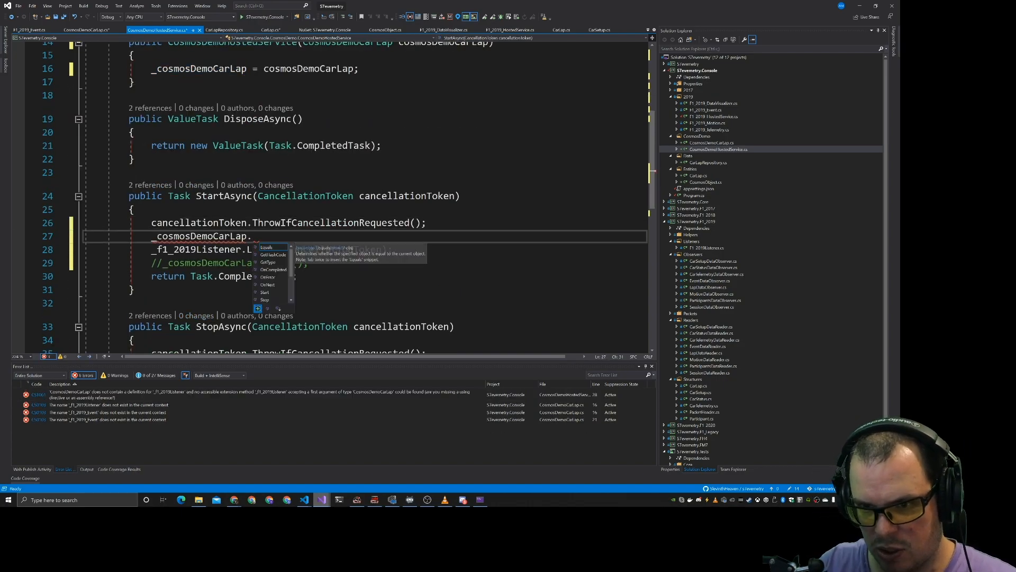
type("Subscribe")
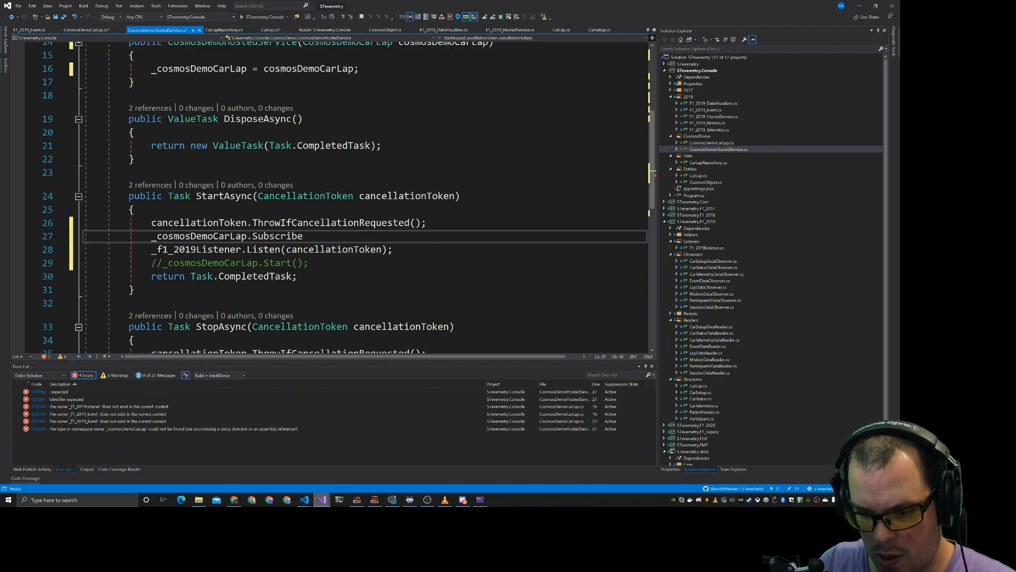
type("()")
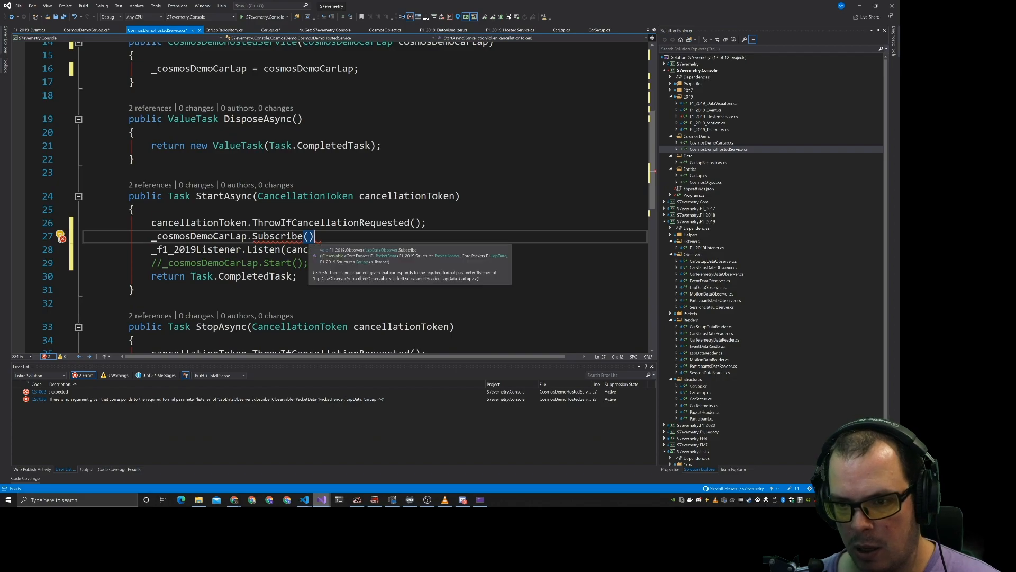
type("_f1_2019Listener")
type("_cosmosDemoCarLap.")
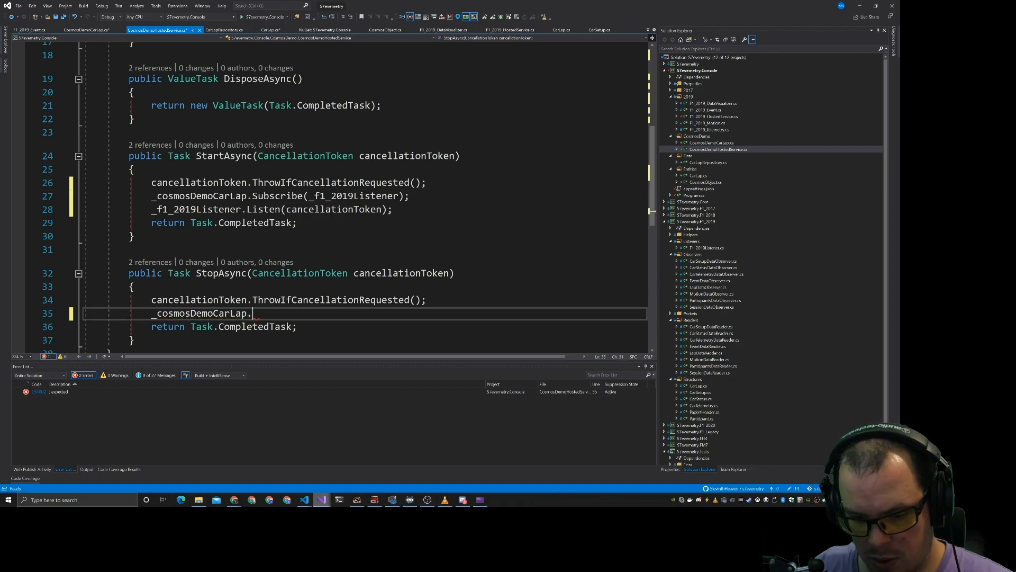
type("un")
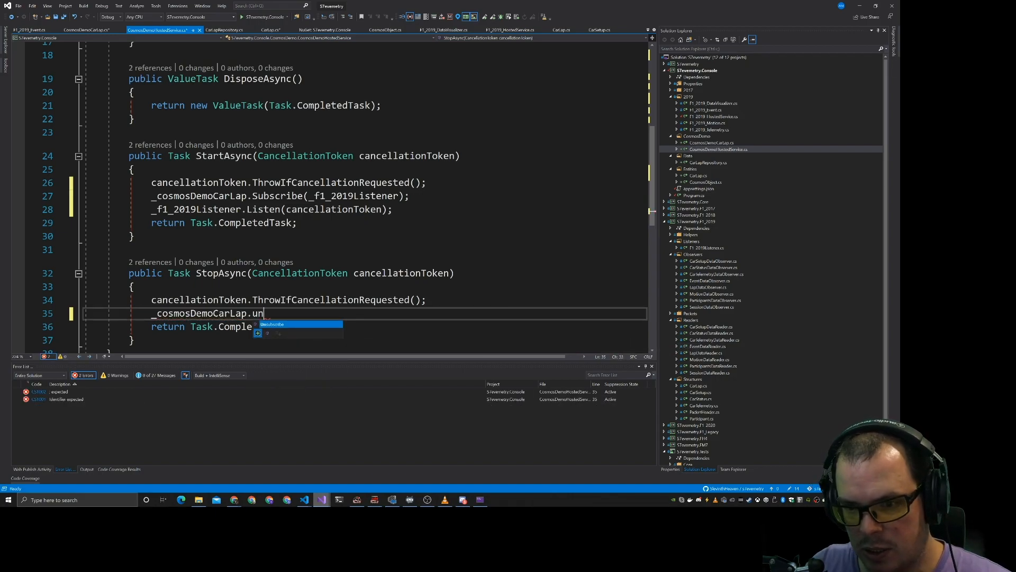
left_click(84, 30)
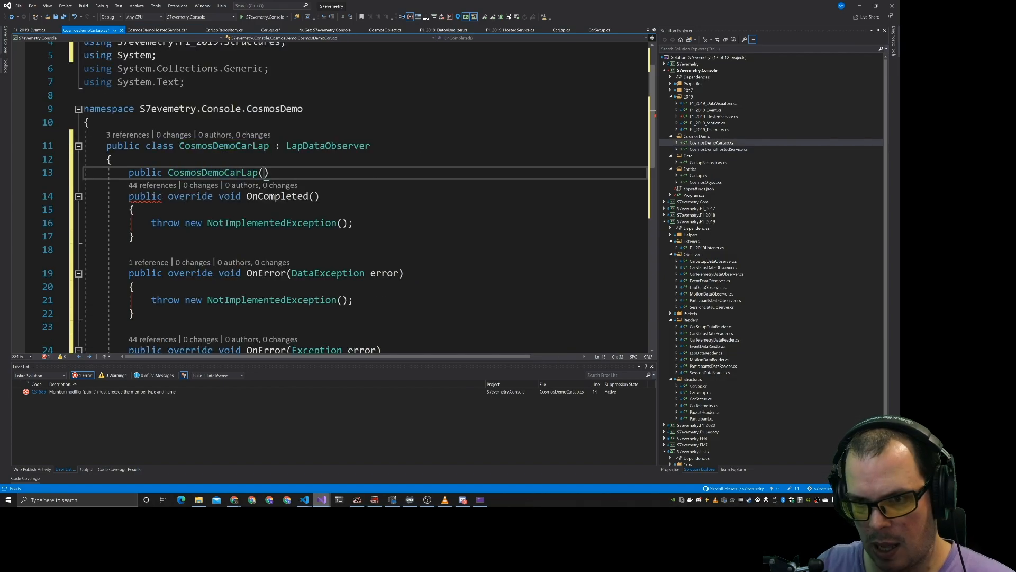
- Add a CarLapRepository constructor parameter and assign it to _carLapRepository
type("C")
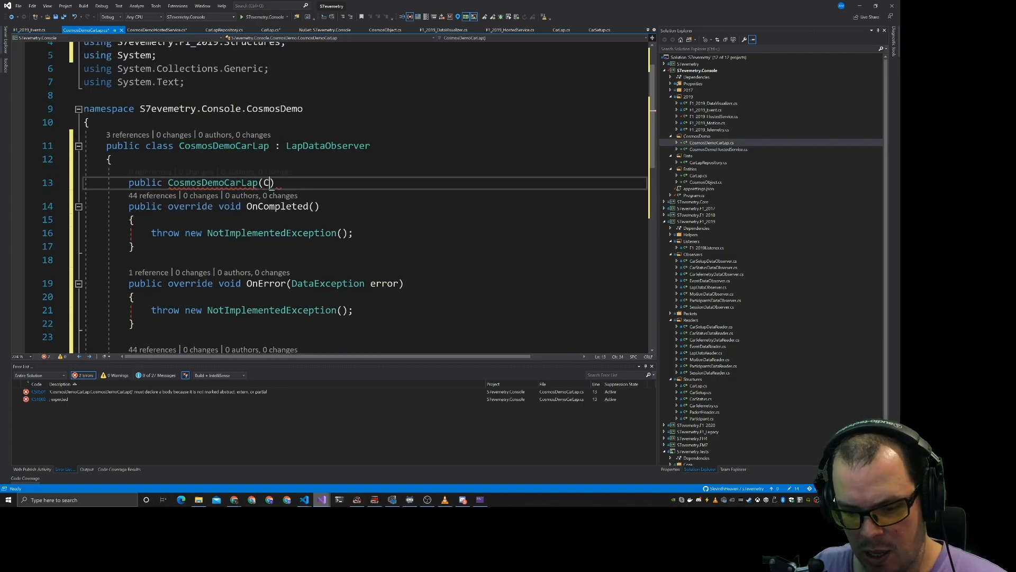
type("arLapRepository carLapRepository")
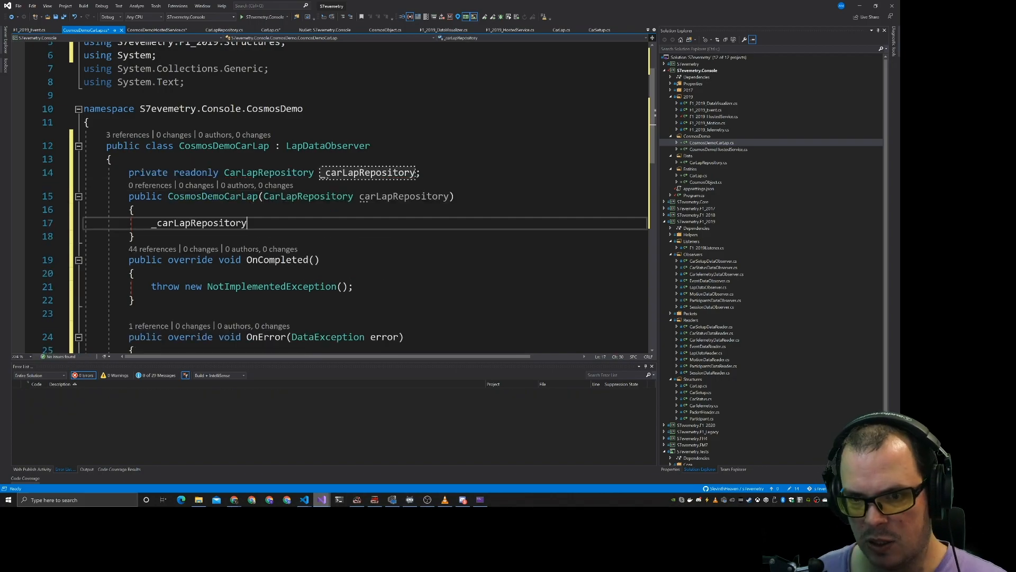
type("= _carLapRepository;")
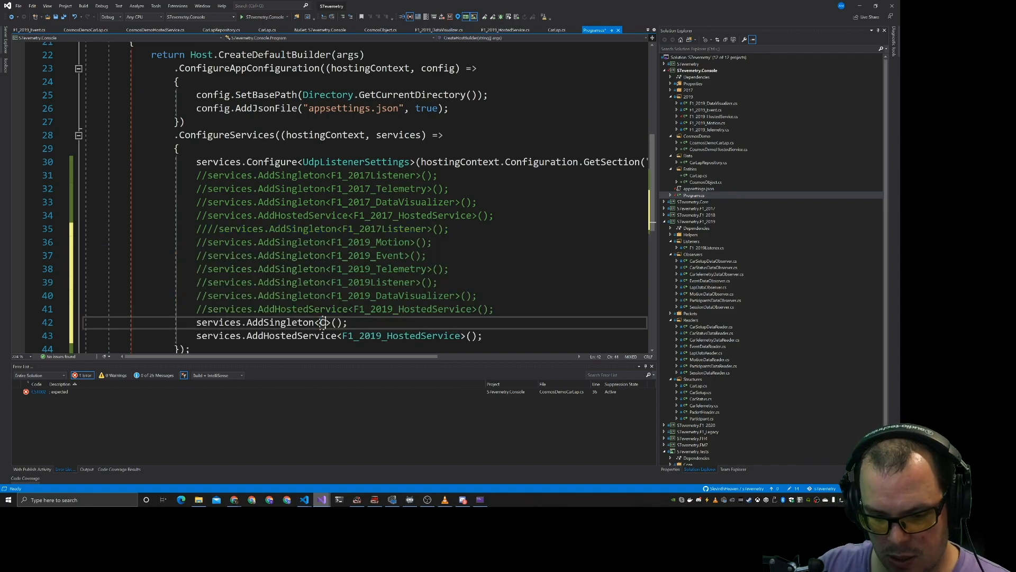
- Register CosmosDemoCarLap as a singleton and start retyping the hosted service as a Cosmos type
type("CosmosDemo")
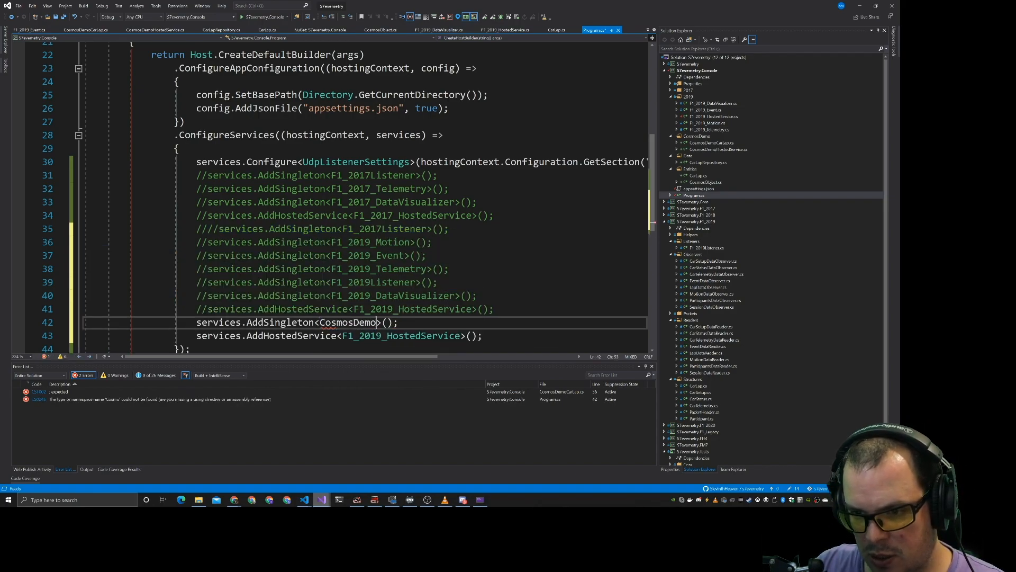
type("Ca")
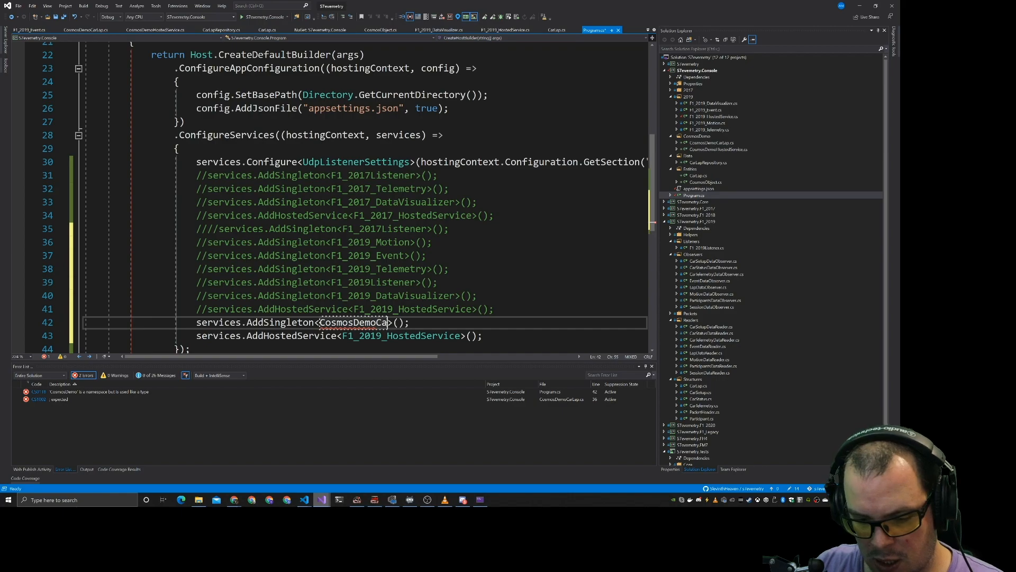
type("Cosmos")
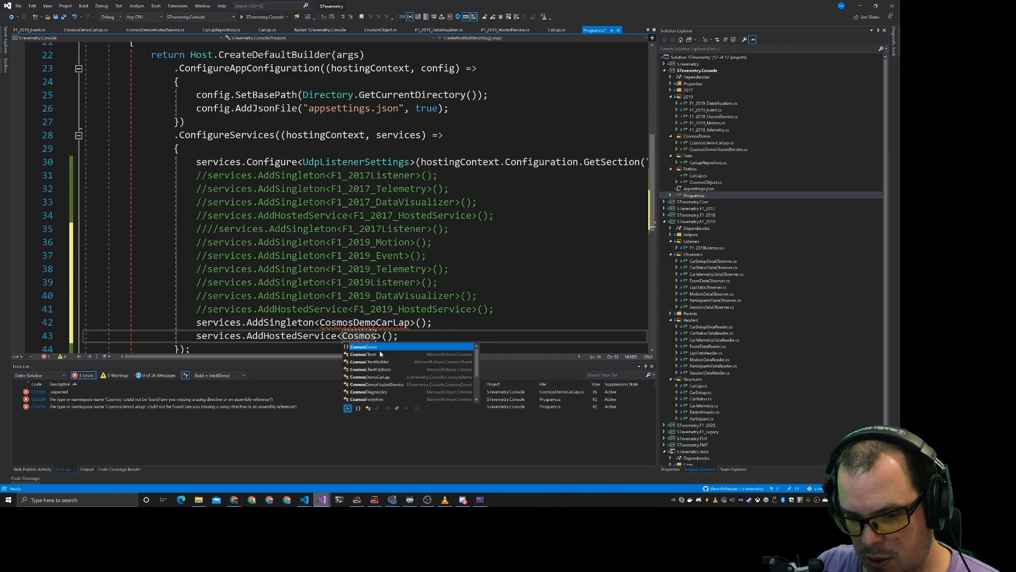